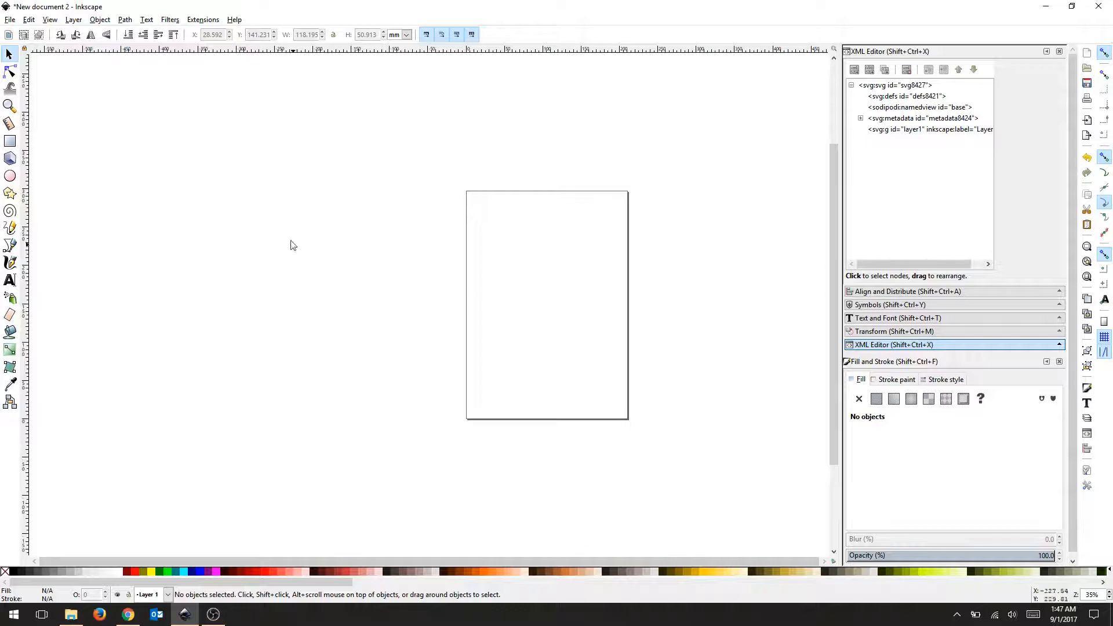
# Step: Set a custom page size of 500 mm wide by 300 mm tall in Document Properties
pyautogui.click(10, 20)
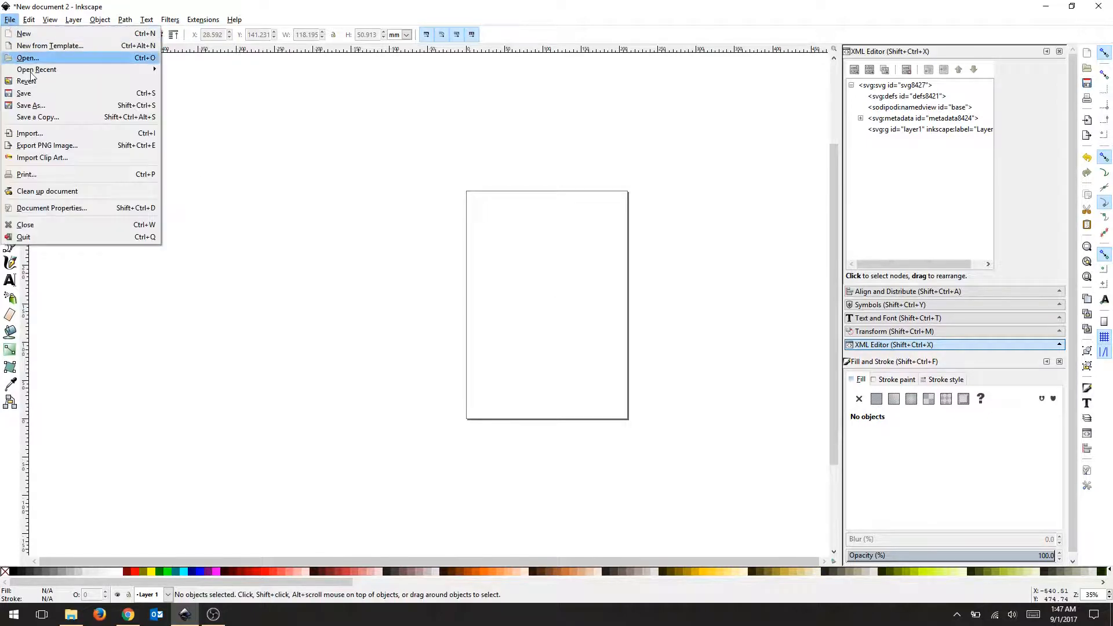
pyautogui.click(50, 207)
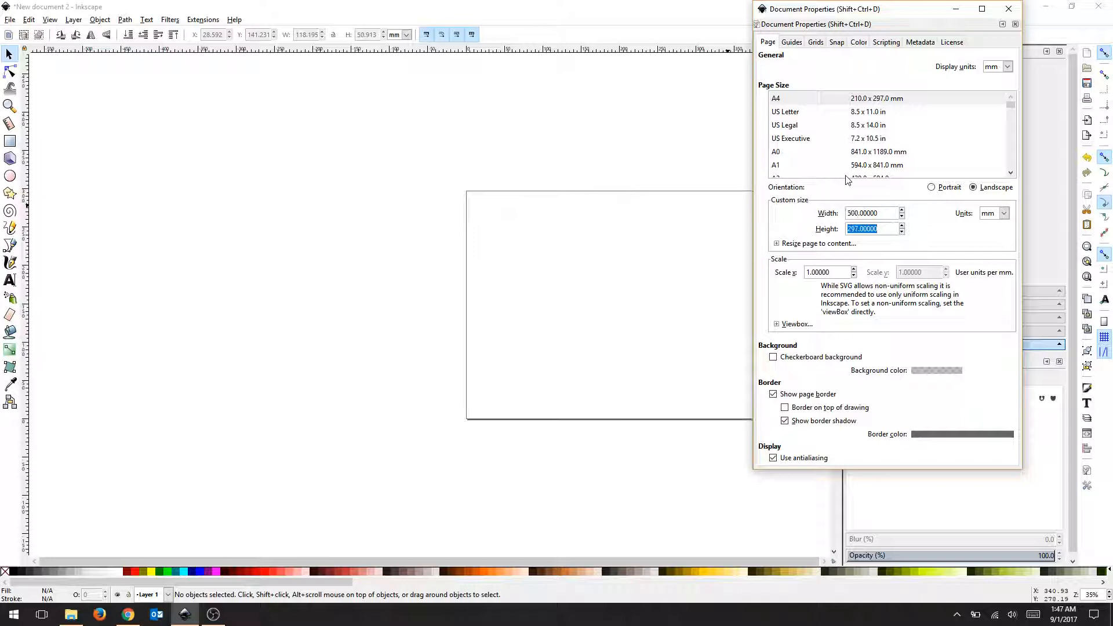
pyautogui.write('300')
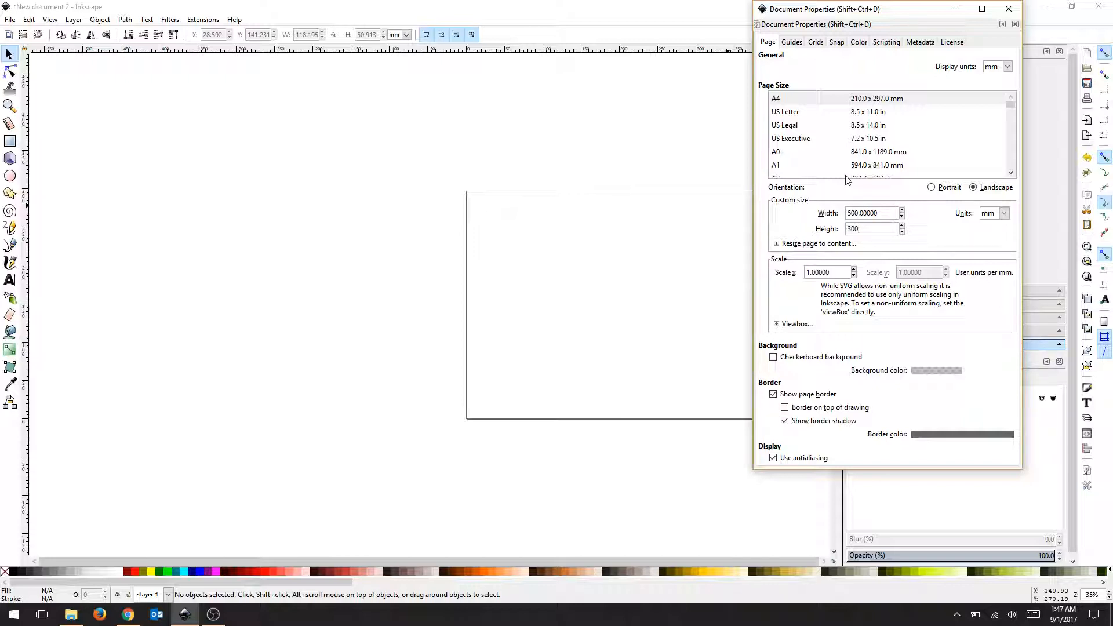
# Step: Add a new rectangular grid measured in millimetres with 5 mm spacing
pyautogui.click(815, 42)
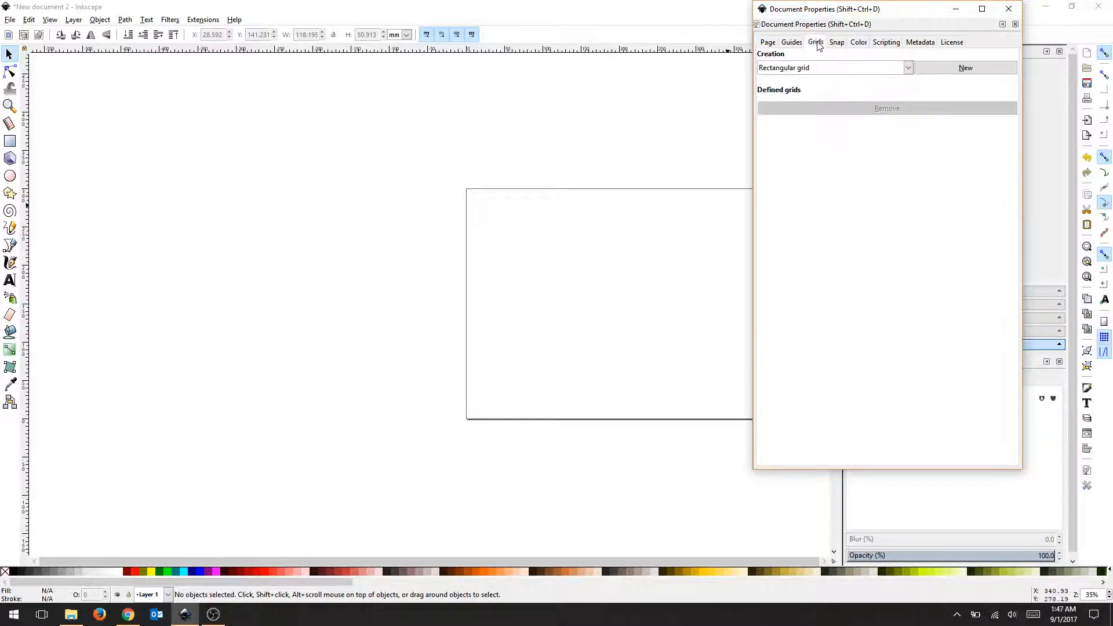
pyautogui.click(965, 67)
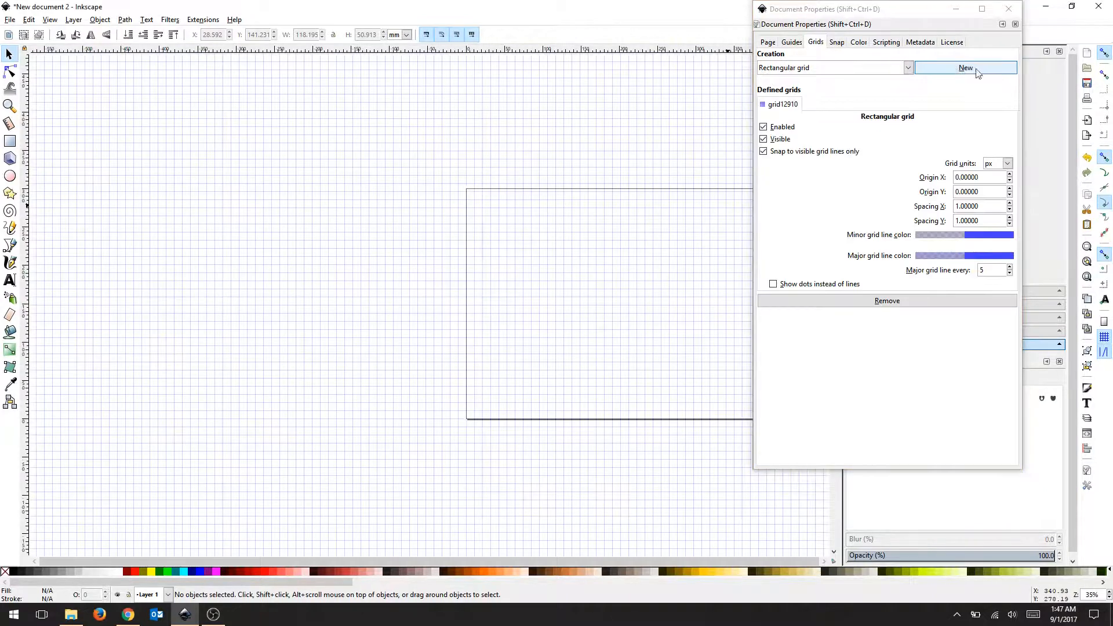
pyautogui.click(1006, 164)
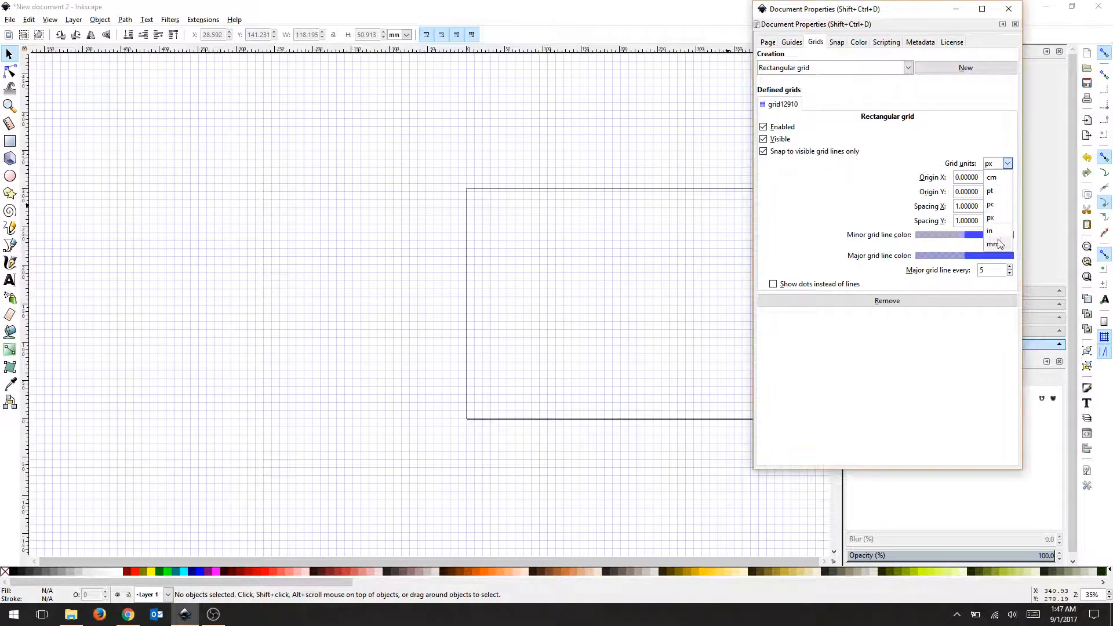
pyautogui.click(991, 244)
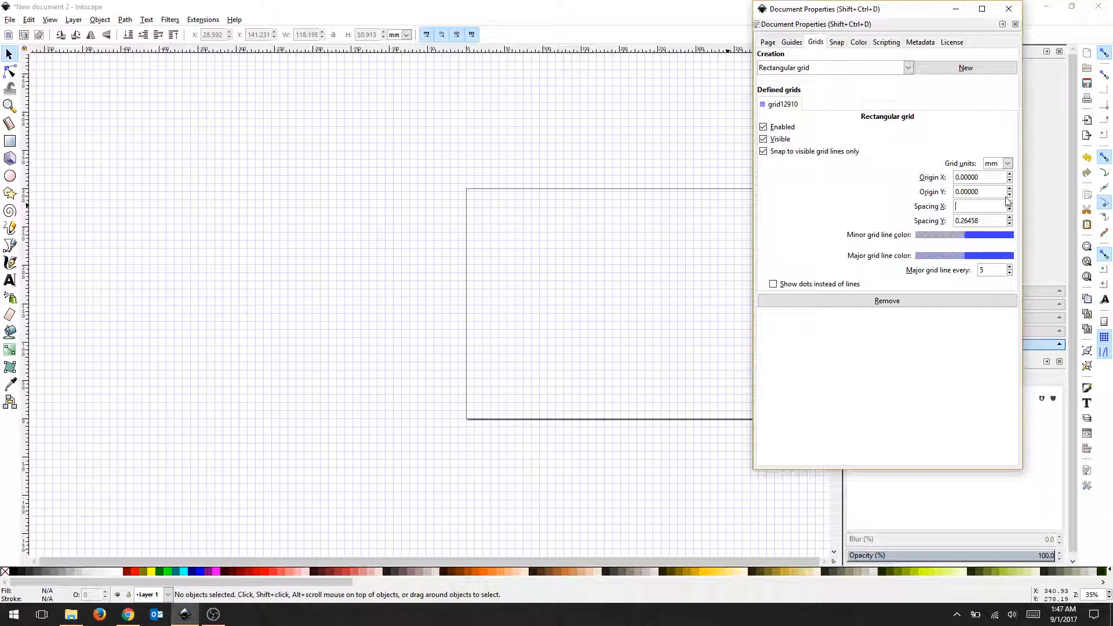
pyautogui.write('5.00000')
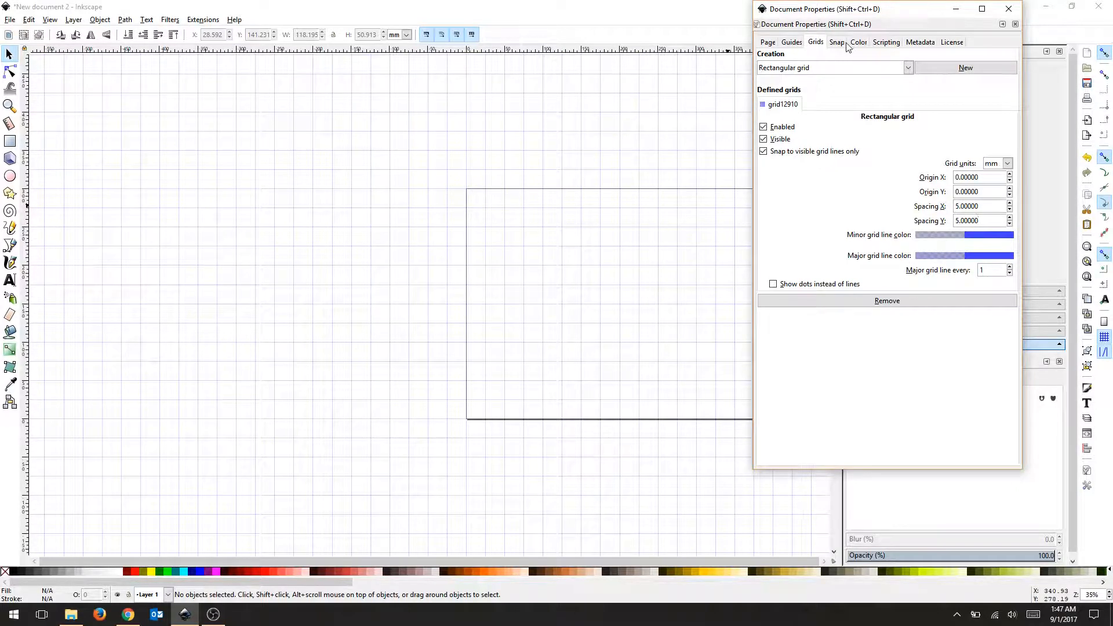
# Step: Make objects always snap to the grid
pyautogui.click(836, 42)
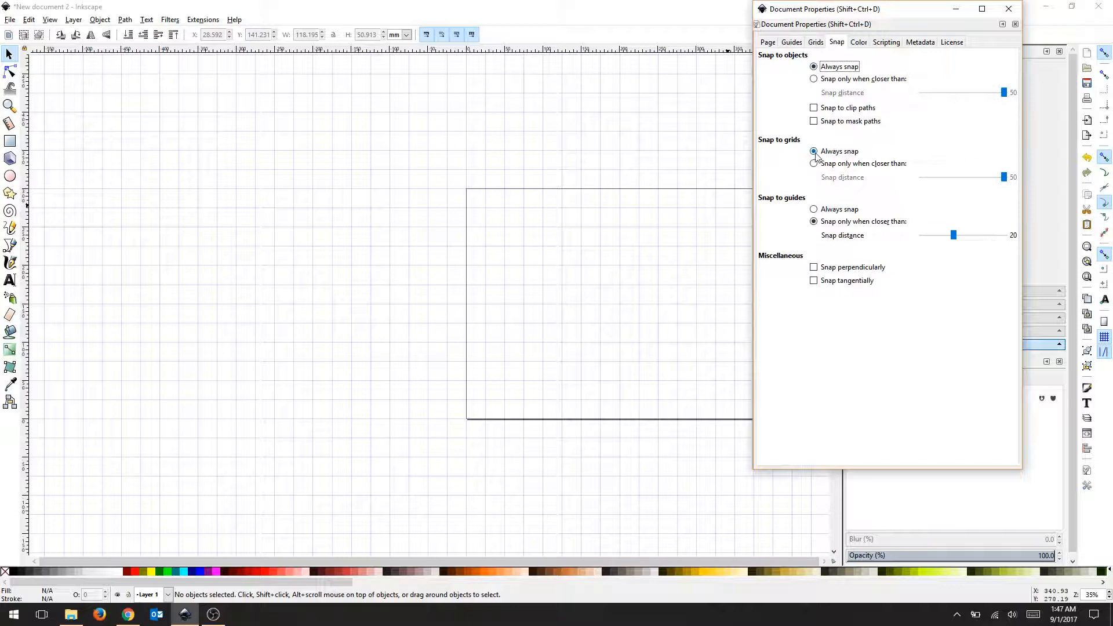
pyautogui.click(813, 66)
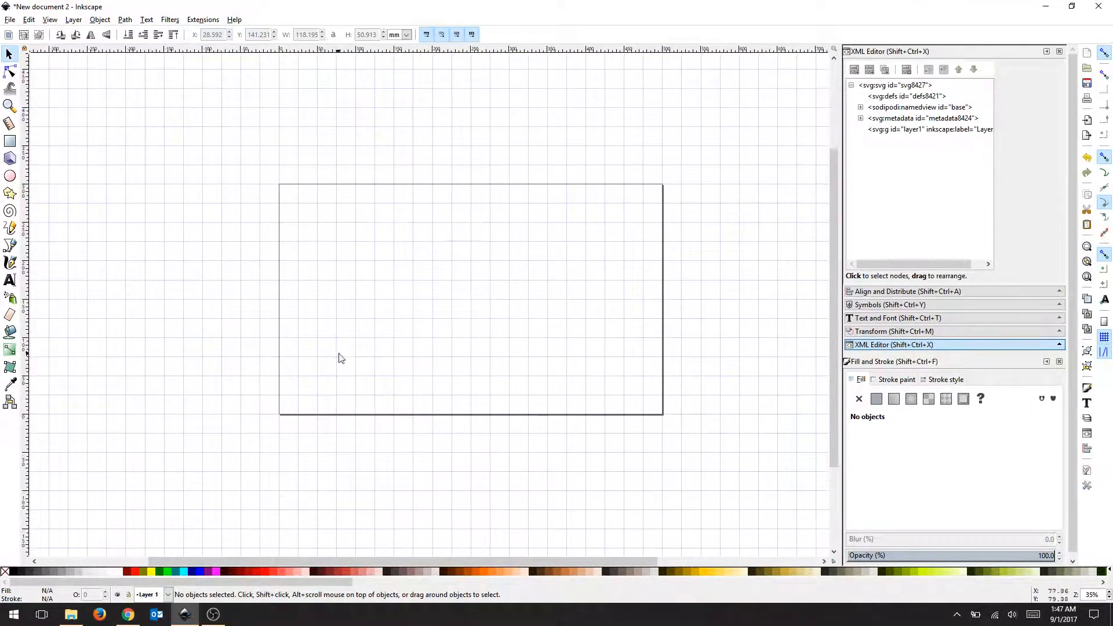
# Step: Zoom in on the gridded page and activate the Pen tool for straight paths
pyautogui.scroll(3)
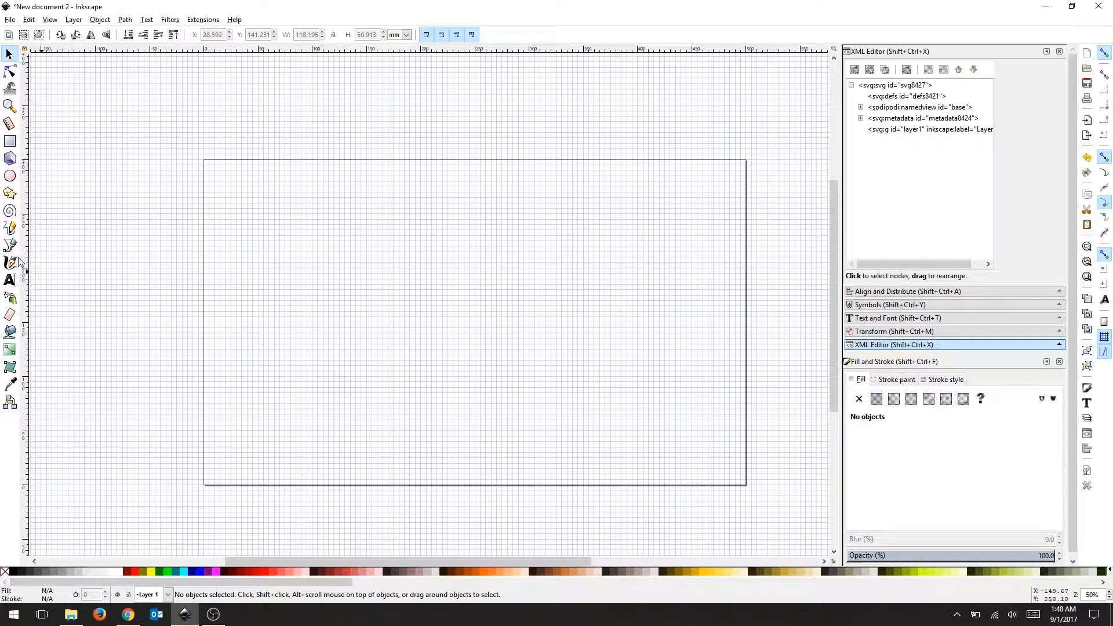
pyautogui.click(10, 245)
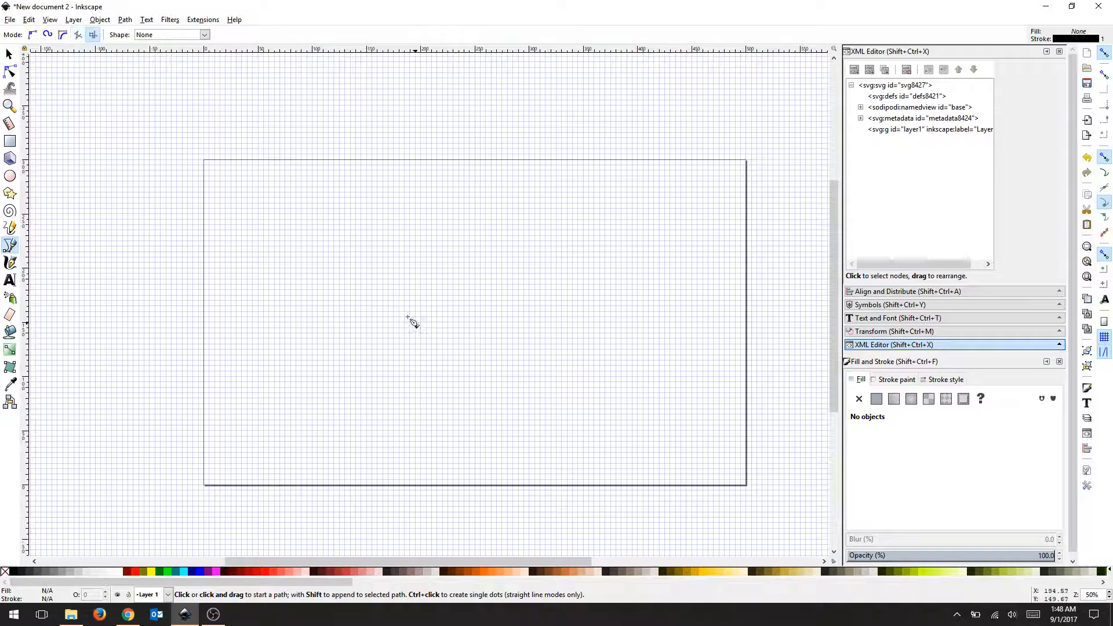
pyautogui.moveTo(365, 247)
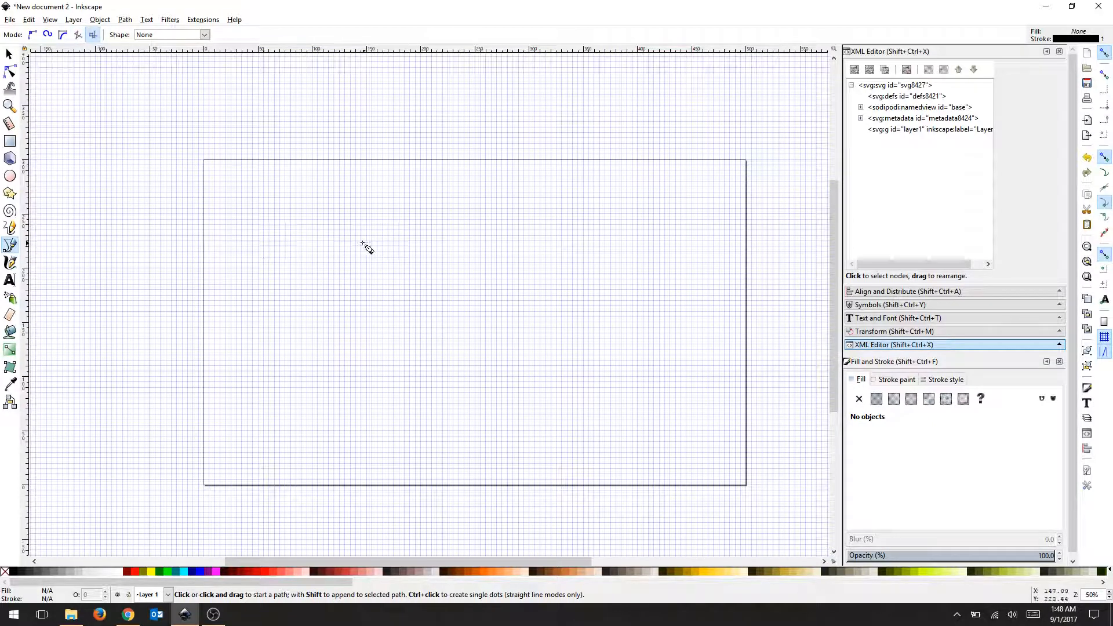
# Step: Start the top line of the 150 mm wide rectangle on a grid point
pyautogui.click(339, 242)
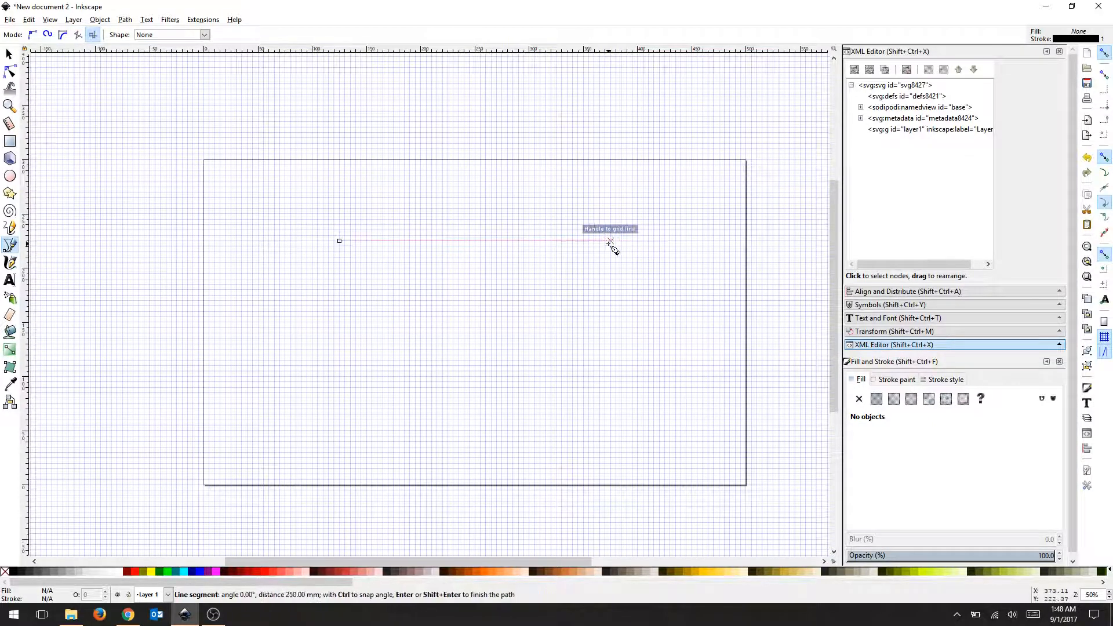
pyautogui.moveTo(555, 247)
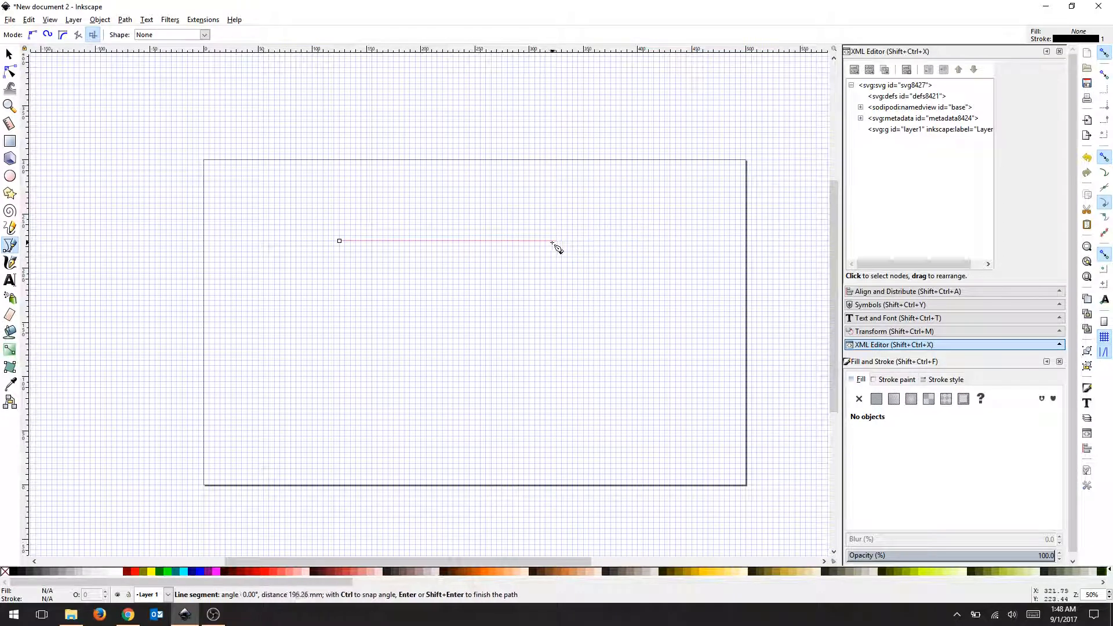
pyautogui.moveTo(511, 244)
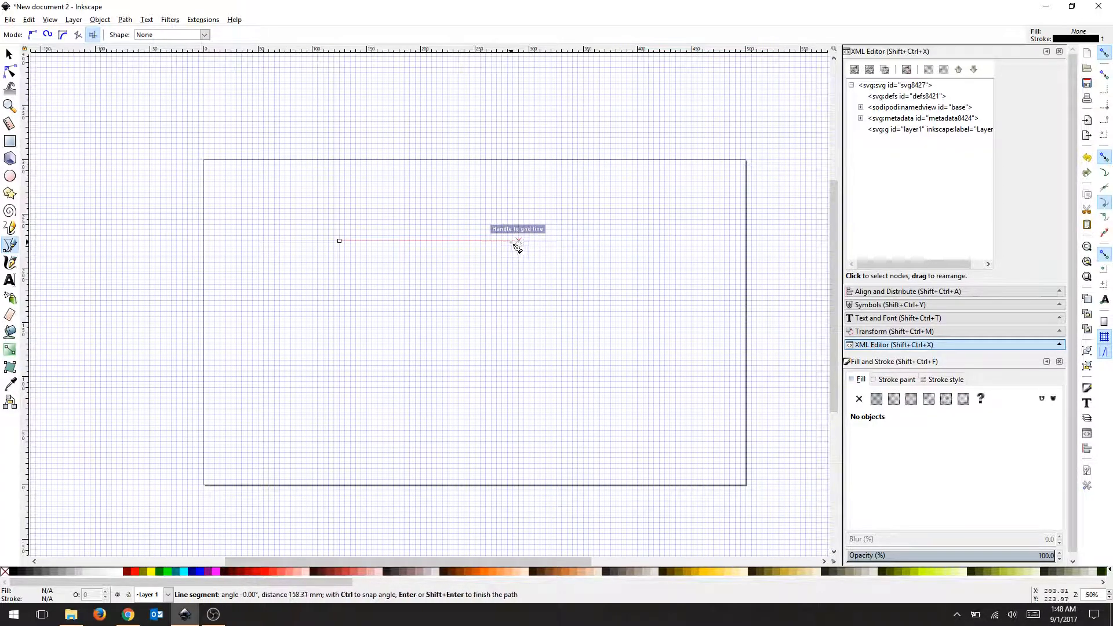
pyautogui.moveTo(502, 242)
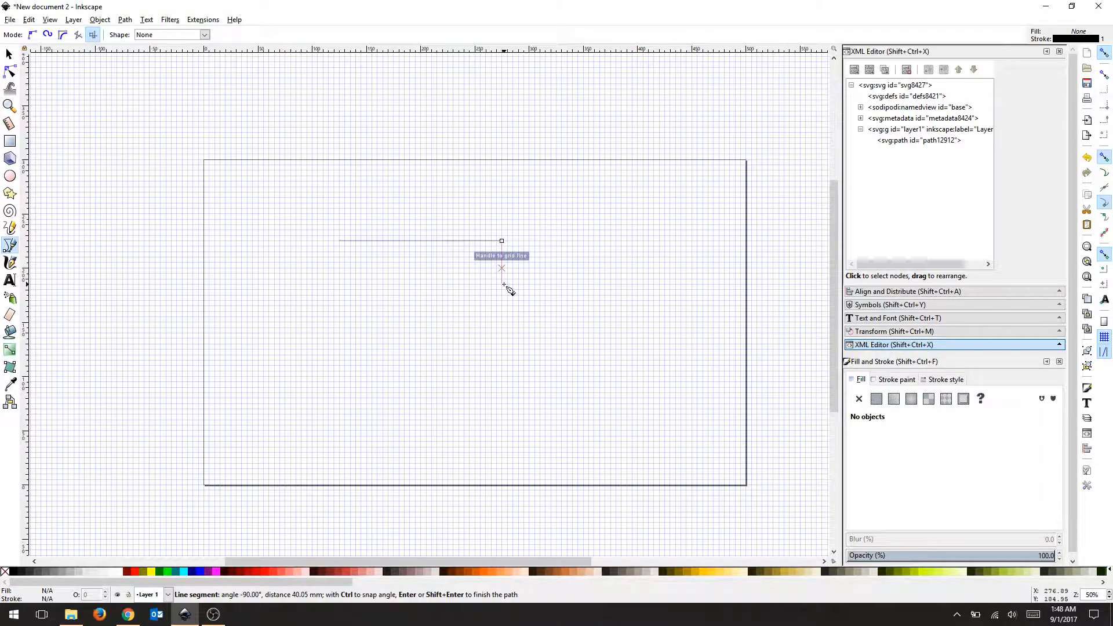
pyautogui.moveTo(506, 318)
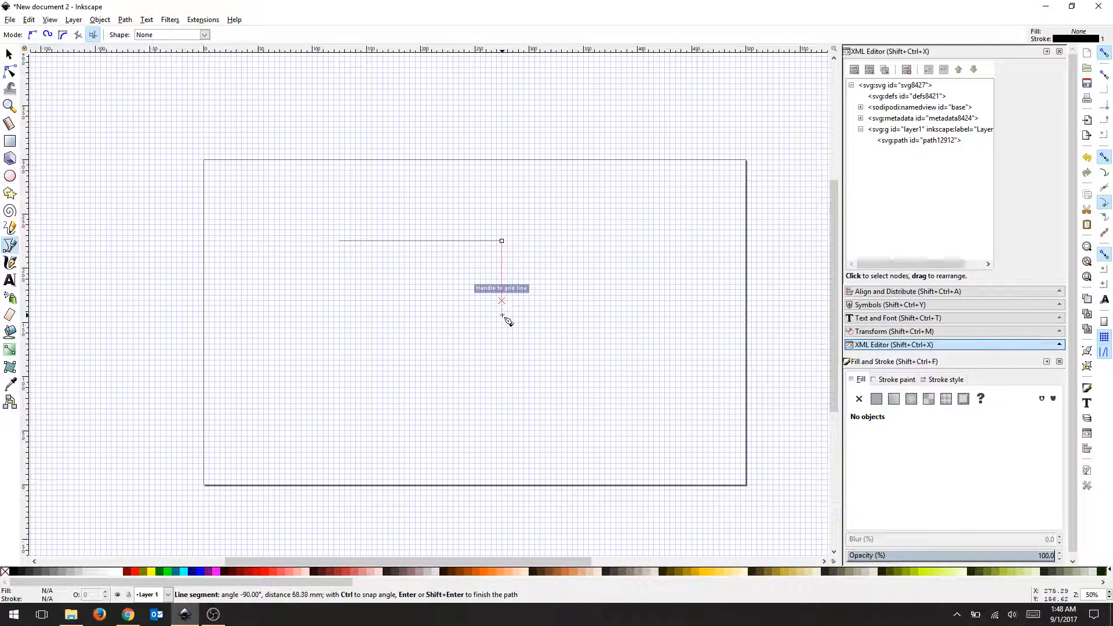
pyautogui.moveTo(506, 323)
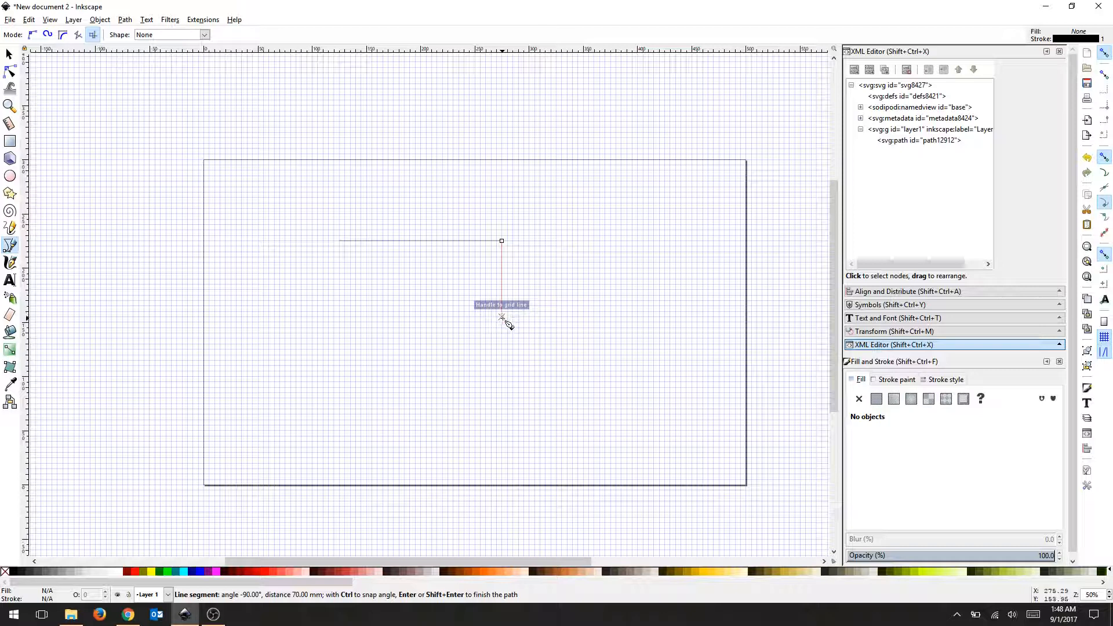
pyautogui.moveTo(505, 321)
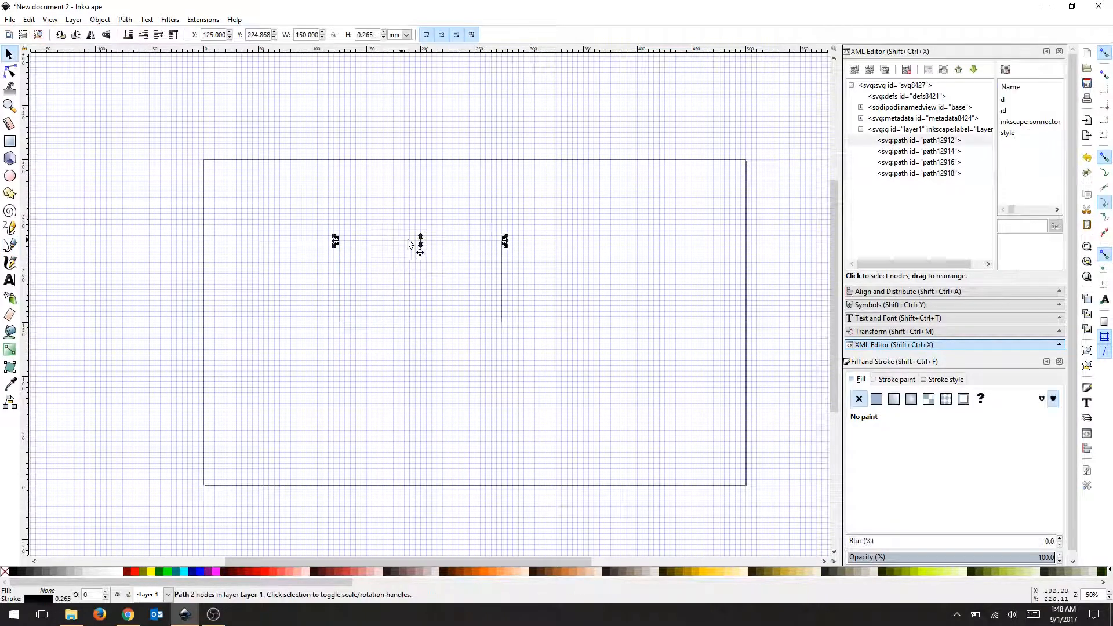
# Step: Give all four rectangle lines a flat red ff0000ff stroke 0.2 mm wide
pyautogui.click(567, 412)
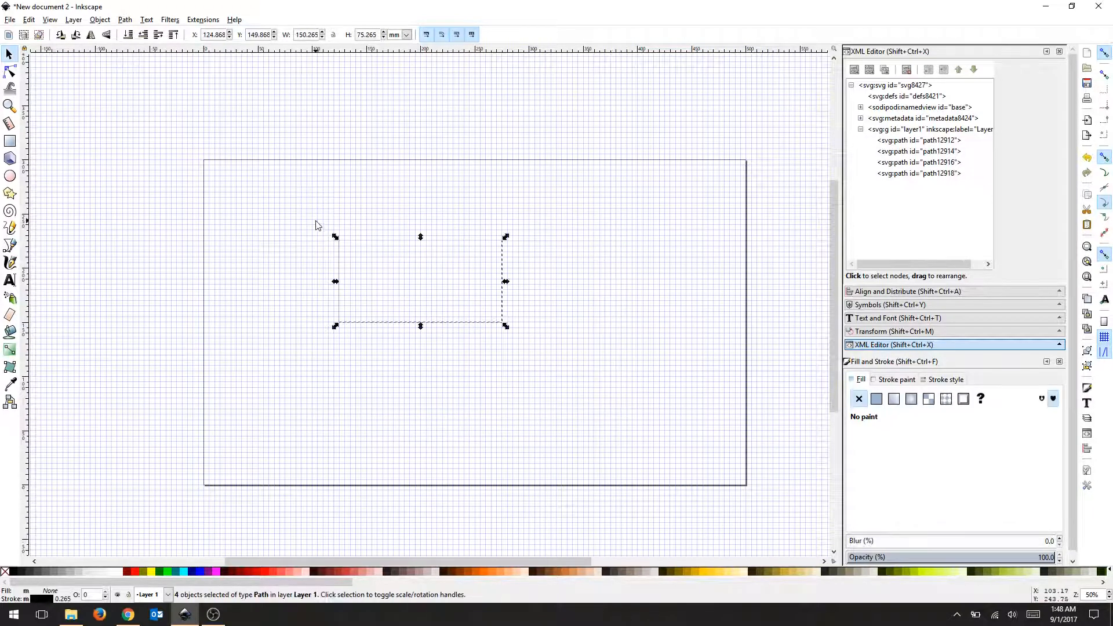
pyautogui.click(876, 398)
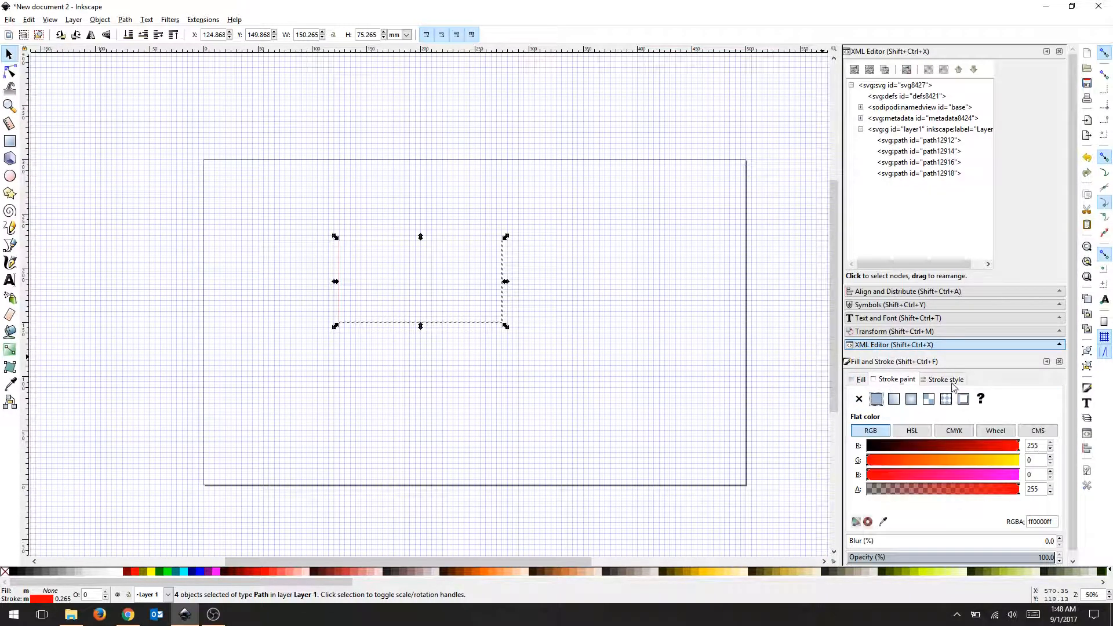
pyautogui.click(945, 379)
pyautogui.write('0.200')
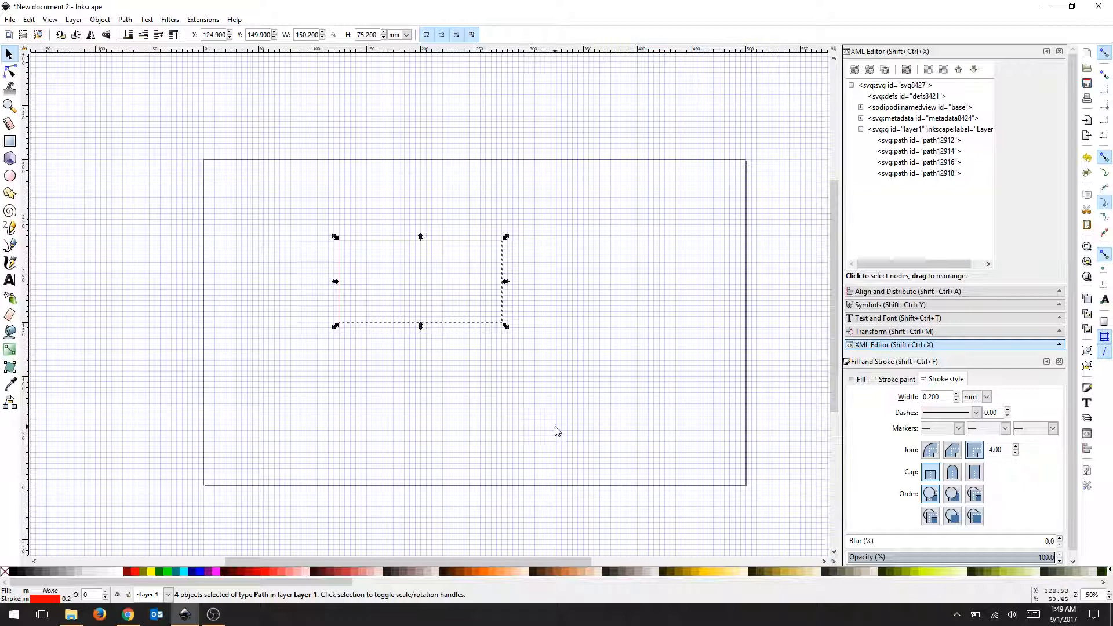
pyautogui.click(368, 292)
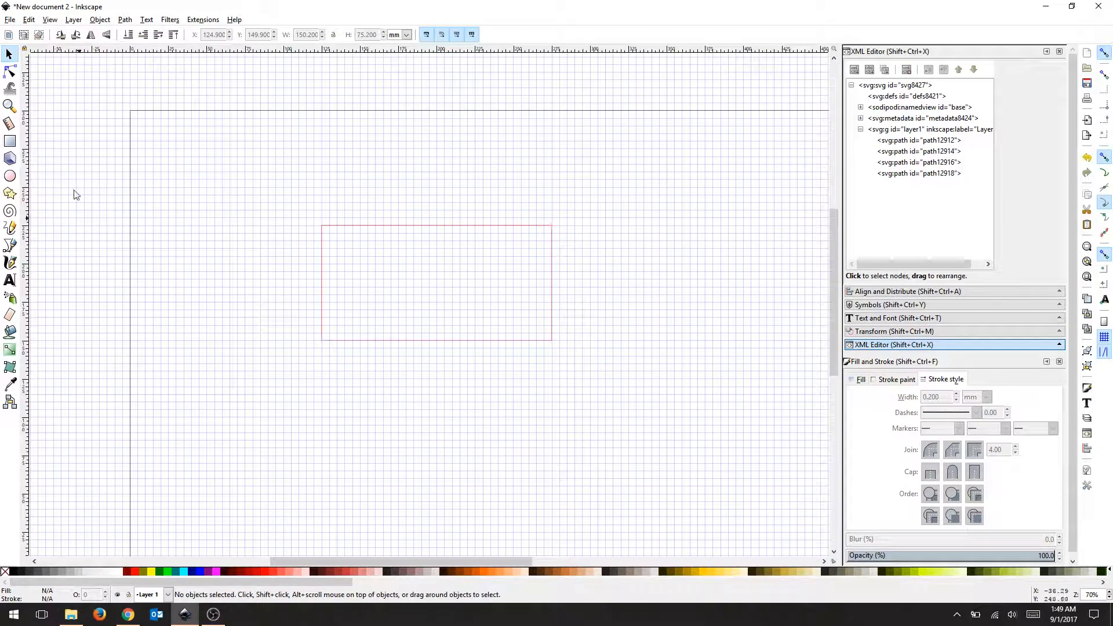
pyautogui.moveTo(27, 258)
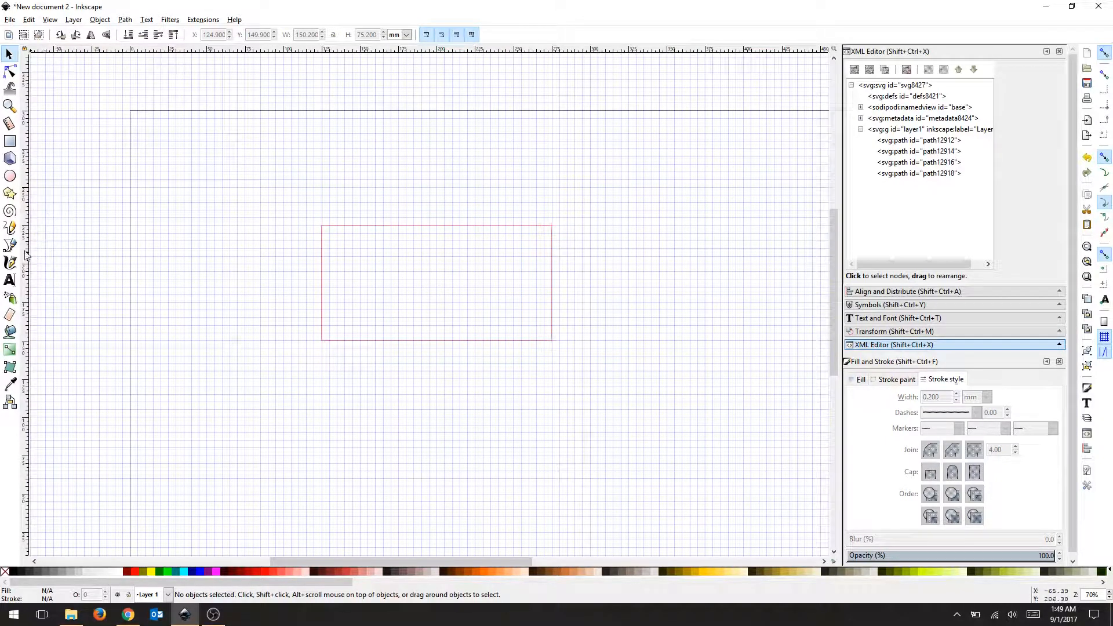
# Step: Draw a black box outline about 50 mm wide adjoining the red rectangle's right end
pyautogui.click(10, 245)
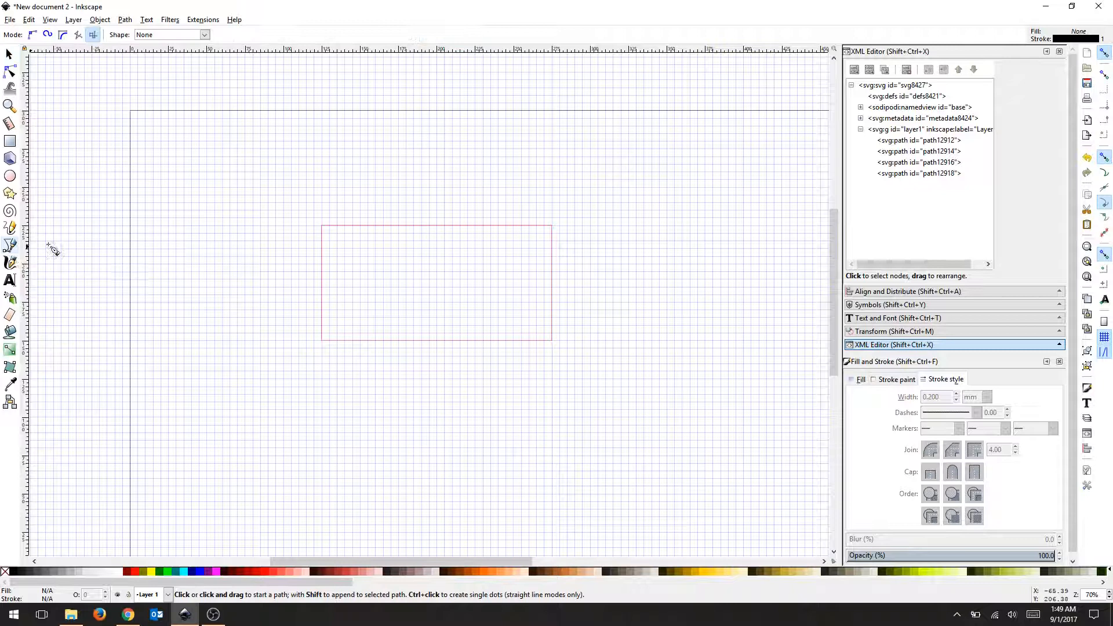
pyautogui.moveTo(554, 230)
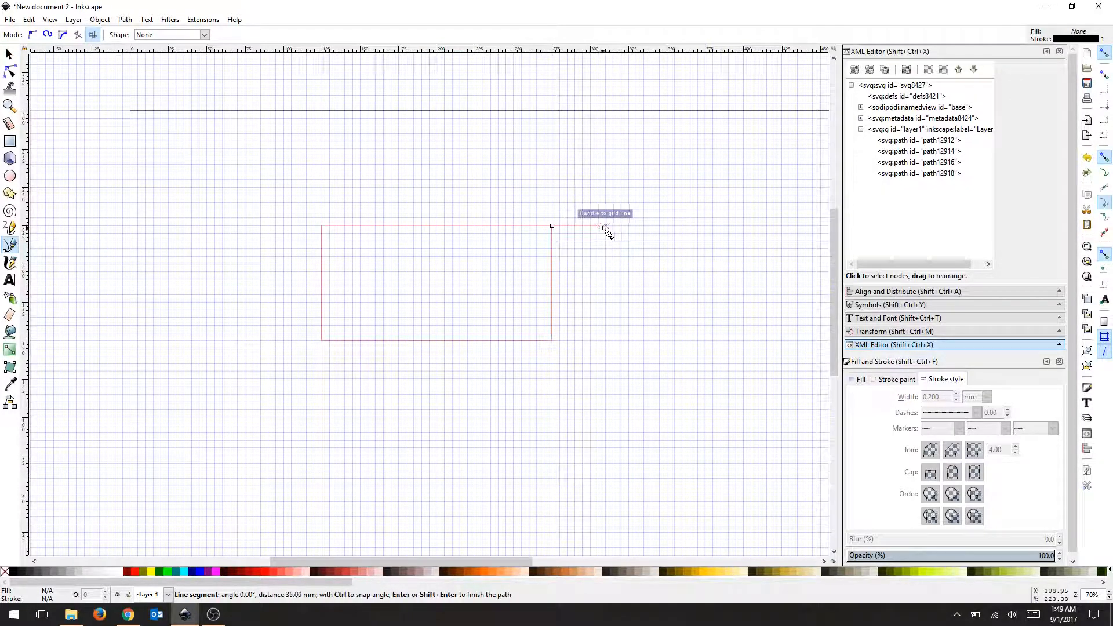
pyautogui.moveTo(607, 252)
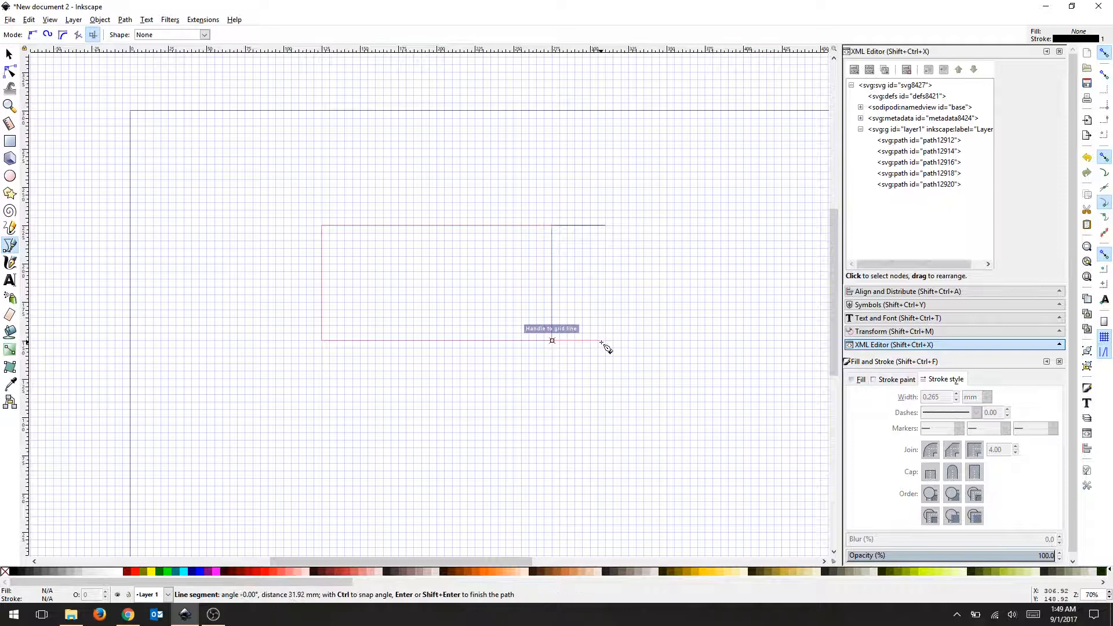
pyautogui.moveTo(606, 344)
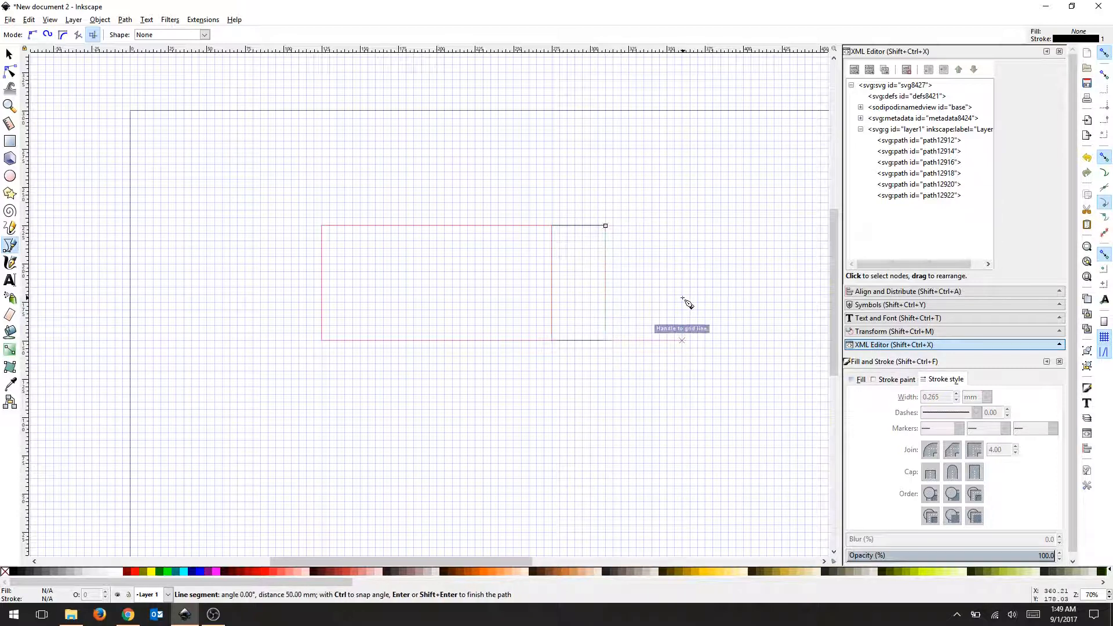
pyautogui.click(605, 340)
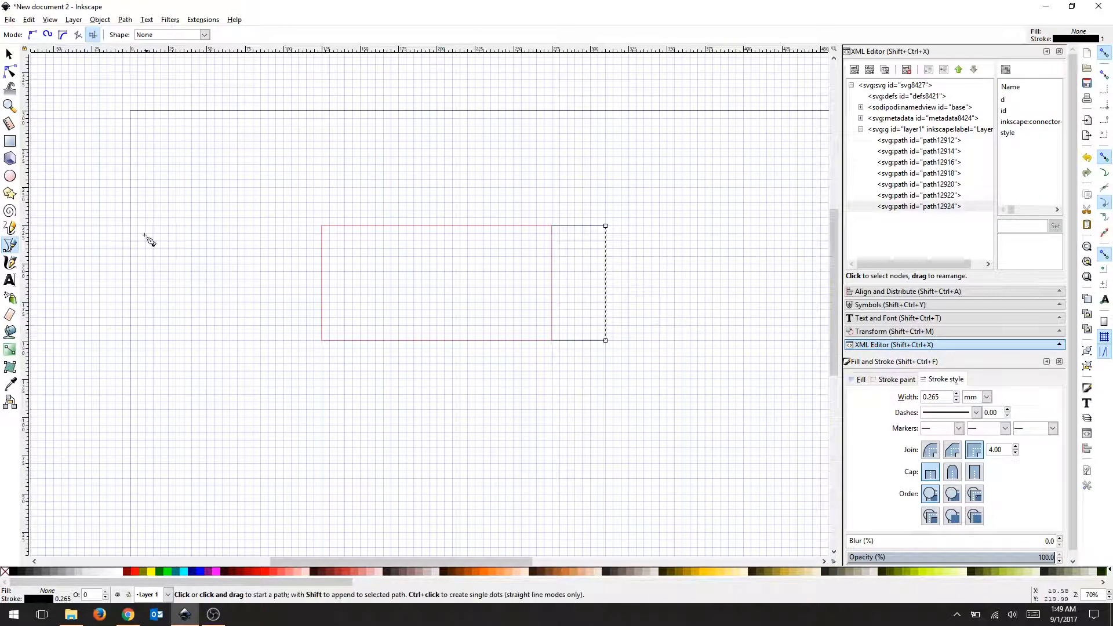
# Step: Draw a circle about 30 mm across over the black box's right edge
pyautogui.click(10, 177)
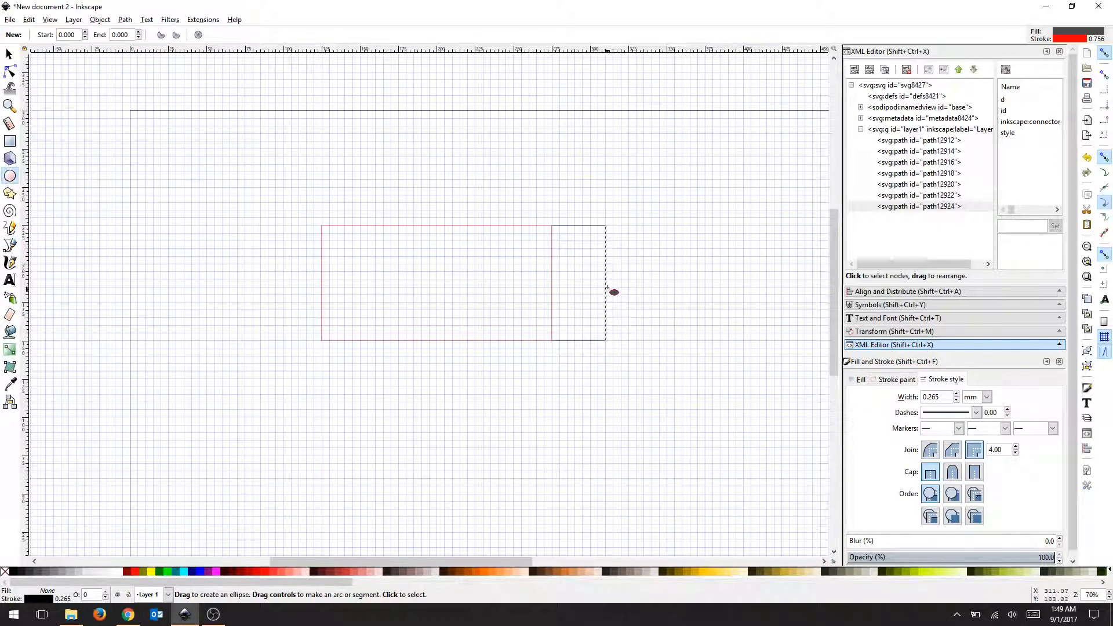
pyautogui.moveTo(606, 287)
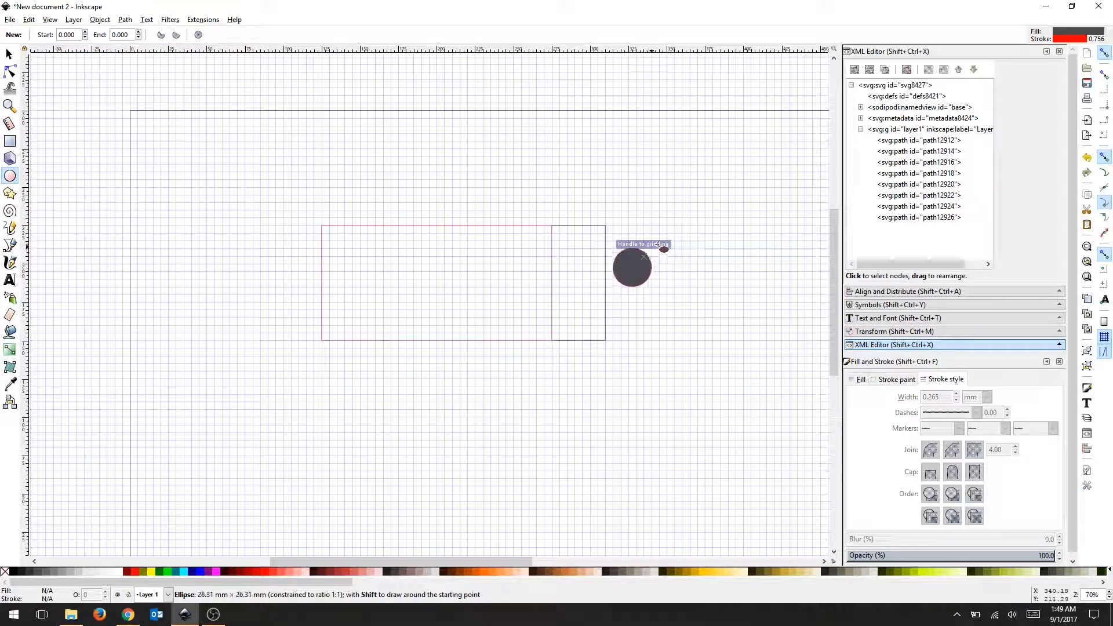
pyautogui.click(631, 266)
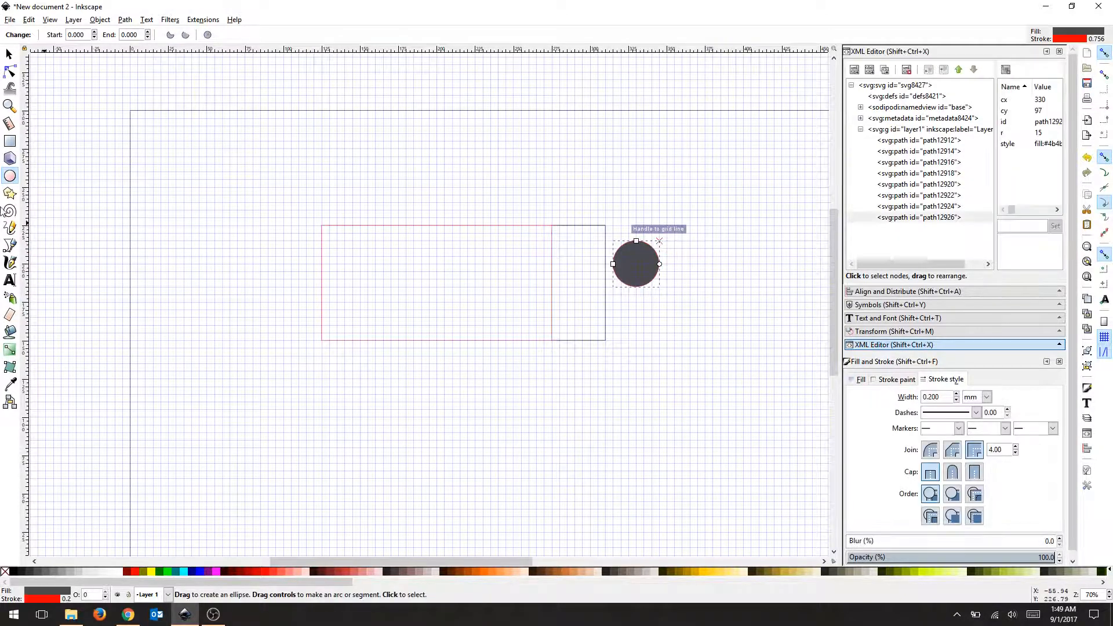
pyautogui.click(11, 55)
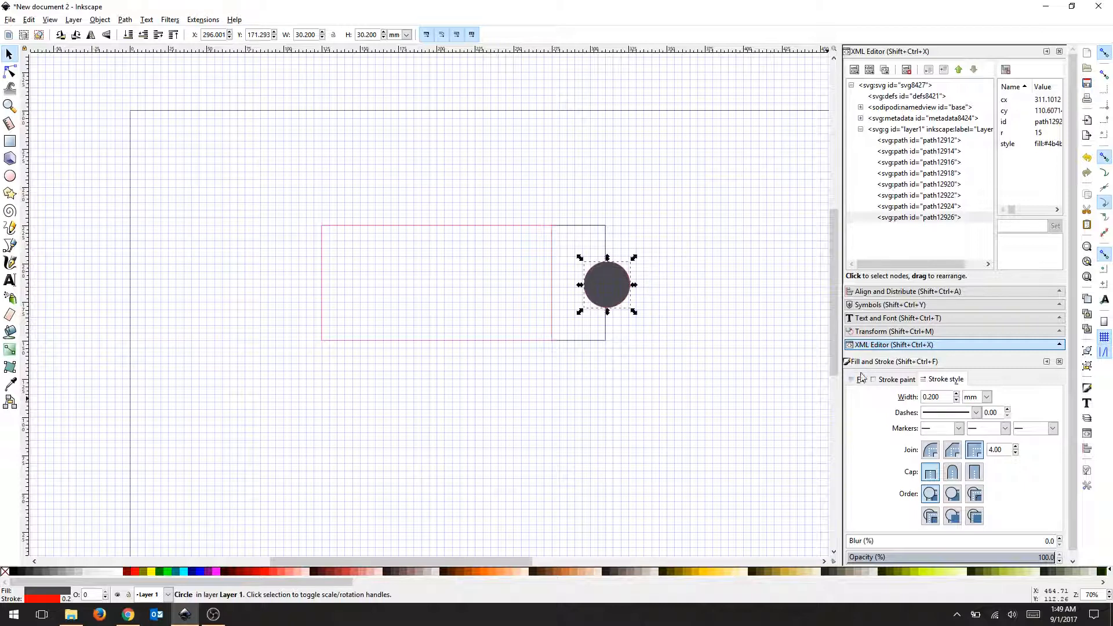
# Step: Remove the circle's fill and shrink it proportionally to about 18.9 mm across
pyautogui.click(857, 397)
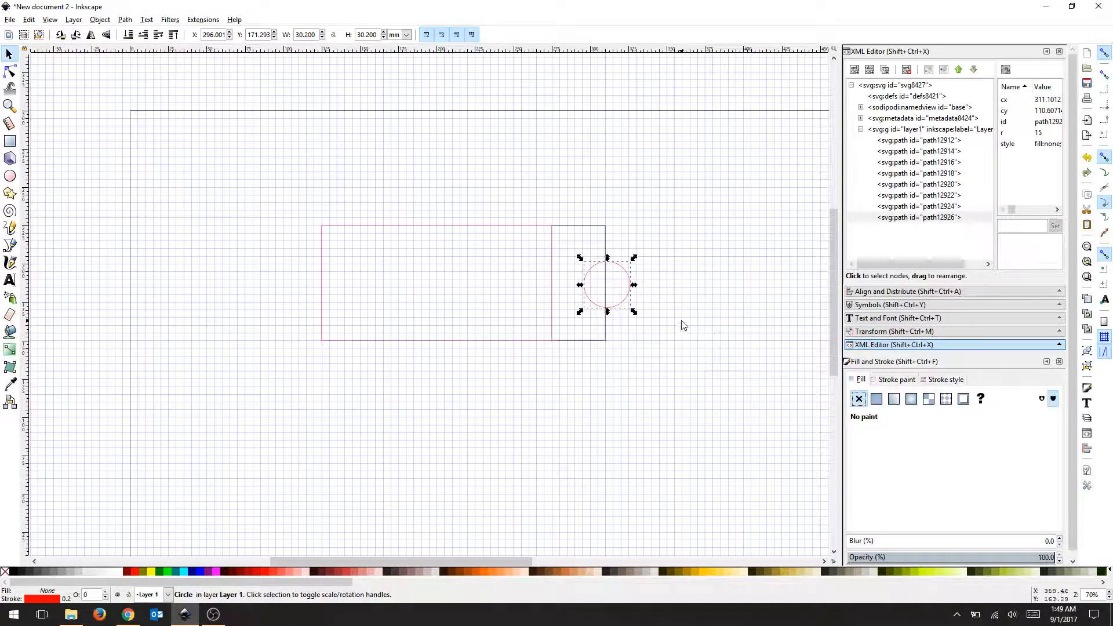
pyautogui.moveTo(624, 272)
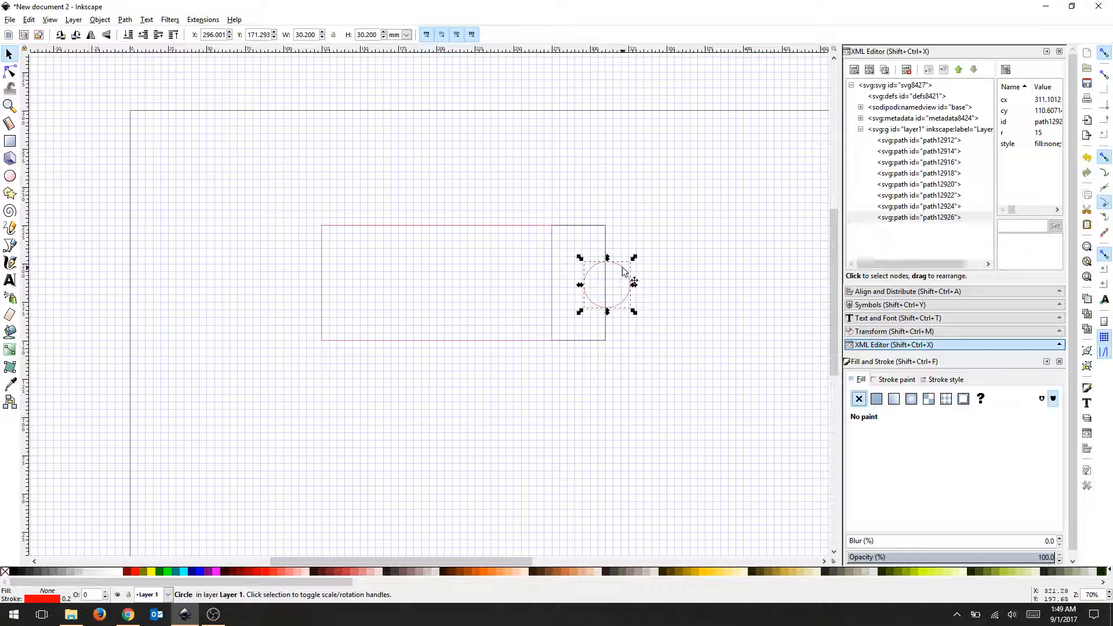
pyautogui.moveTo(338, 42)
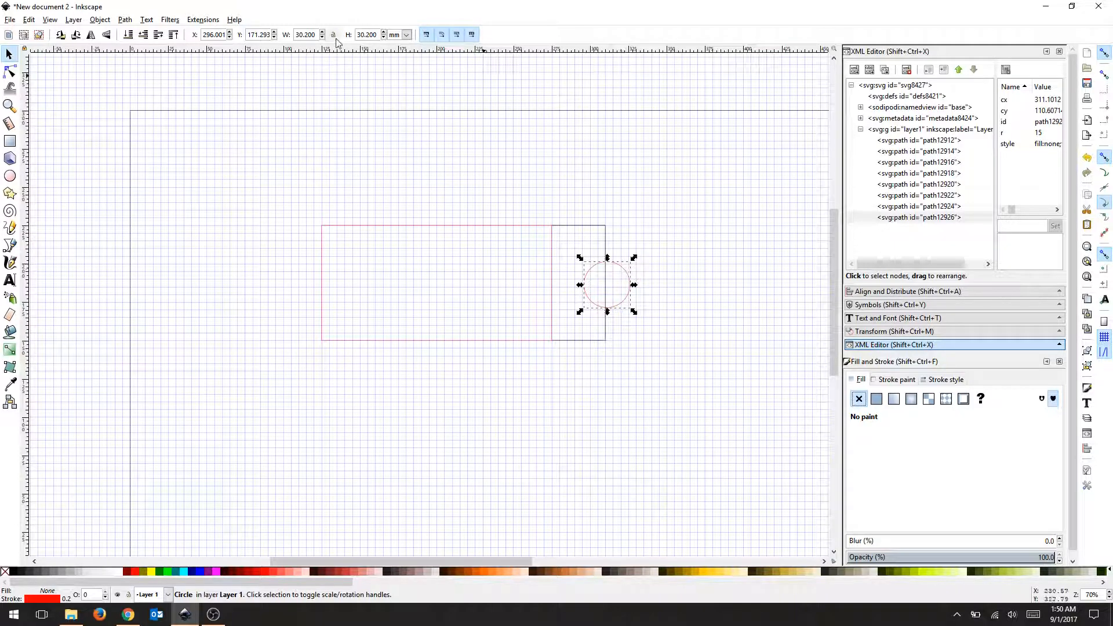
pyautogui.tripleClick(305, 34)
pyautogui.write('18.875')
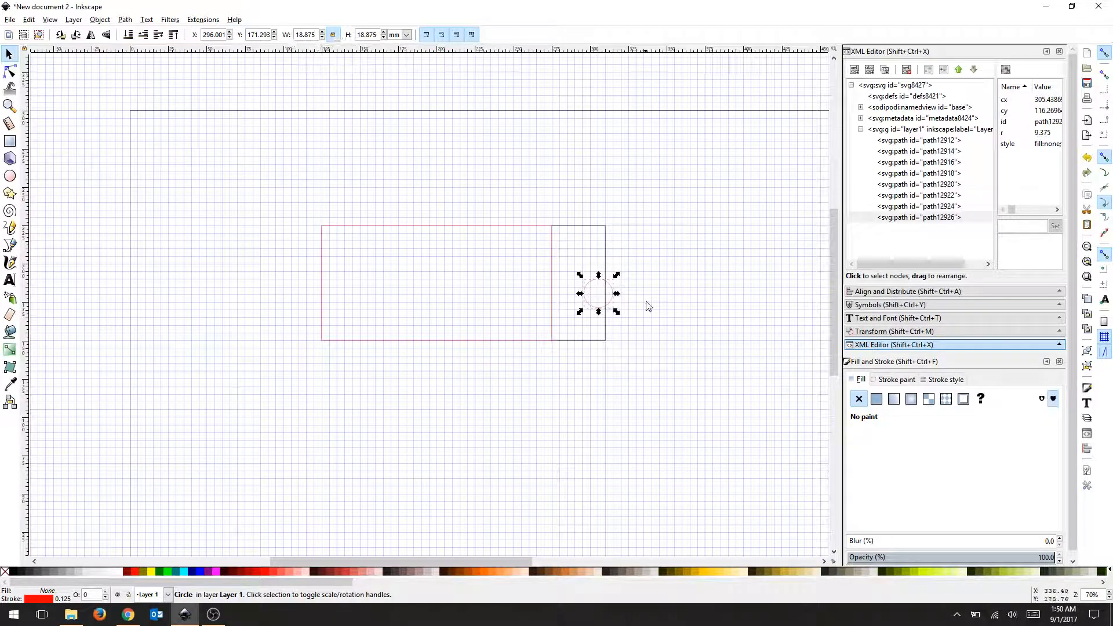
pyautogui.moveTo(659, 294)
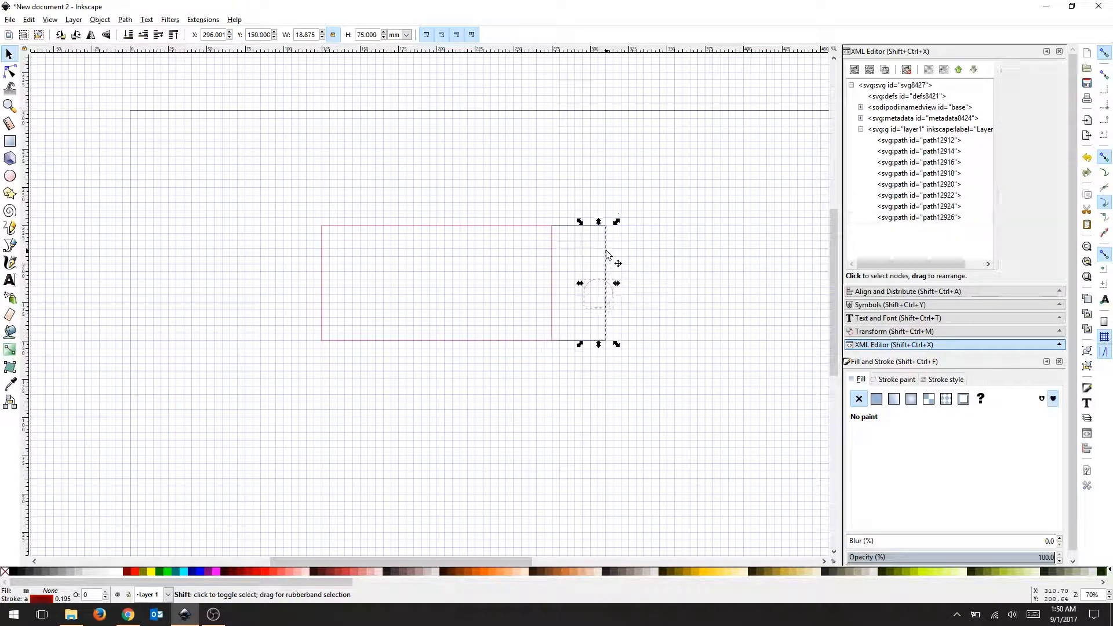
# Step: Centre the circle on the black box's right edge using Align and Distribute
pyautogui.click(596, 298)
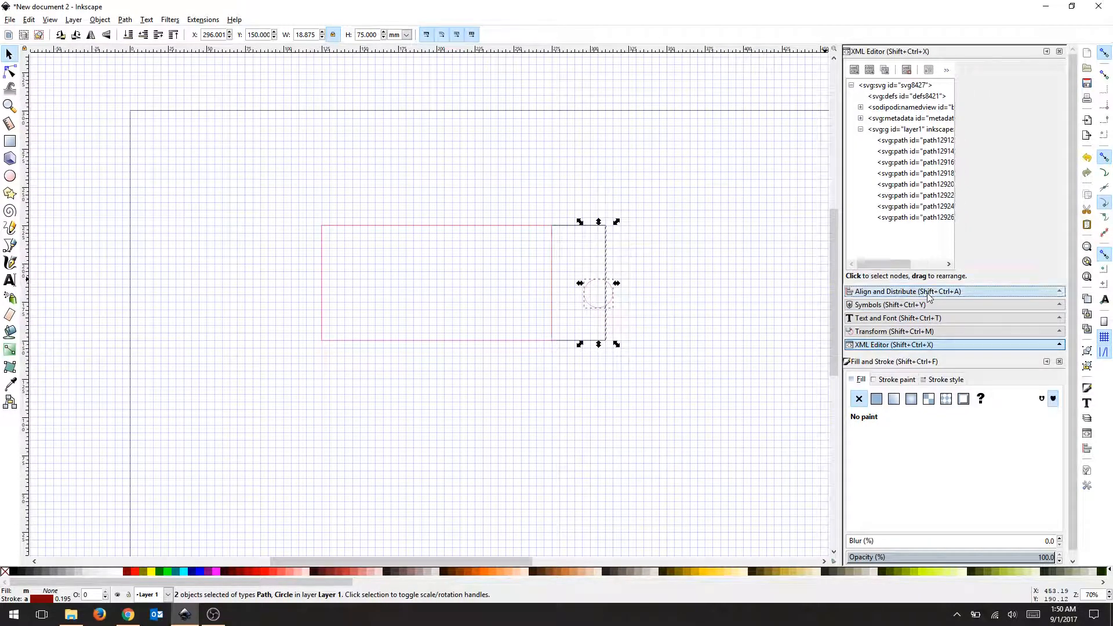
pyautogui.click(907, 291)
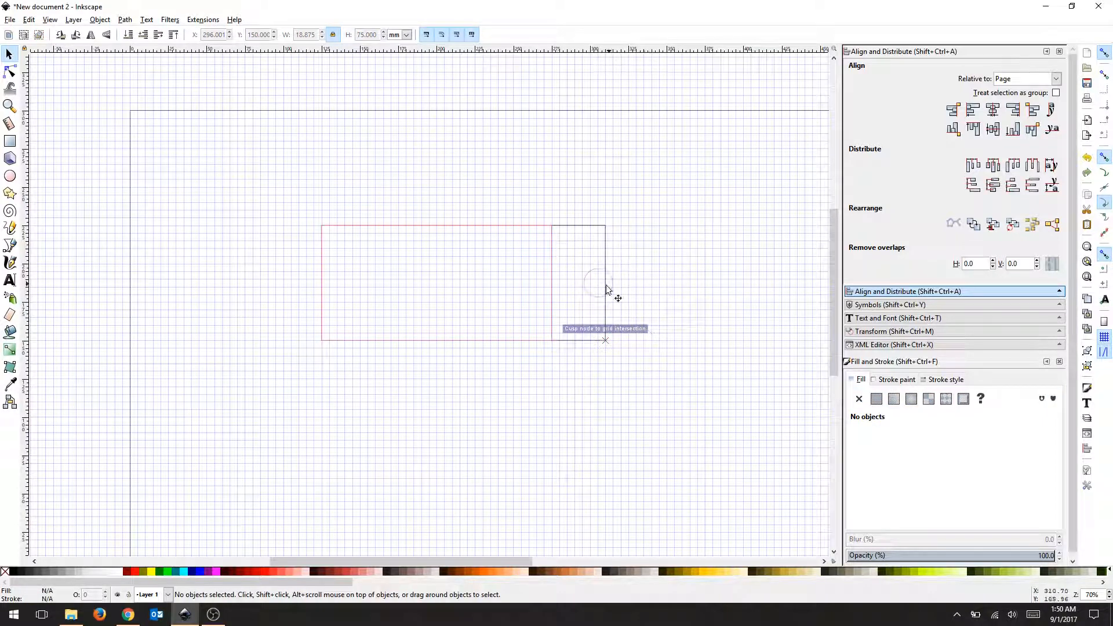
pyautogui.click(599, 283)
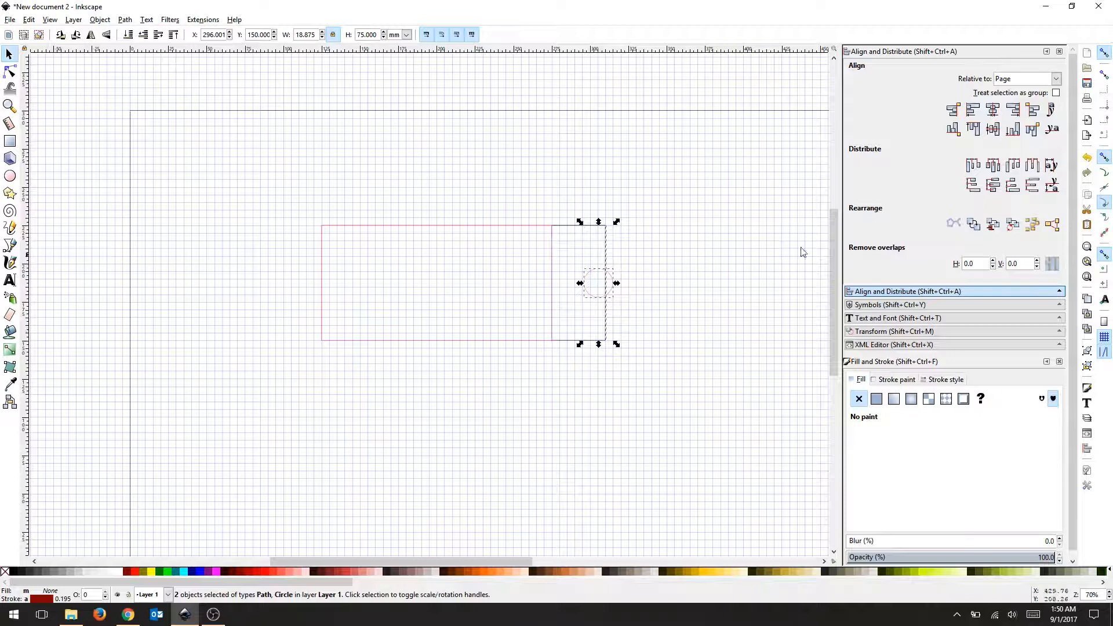
pyautogui.moveTo(998, 149)
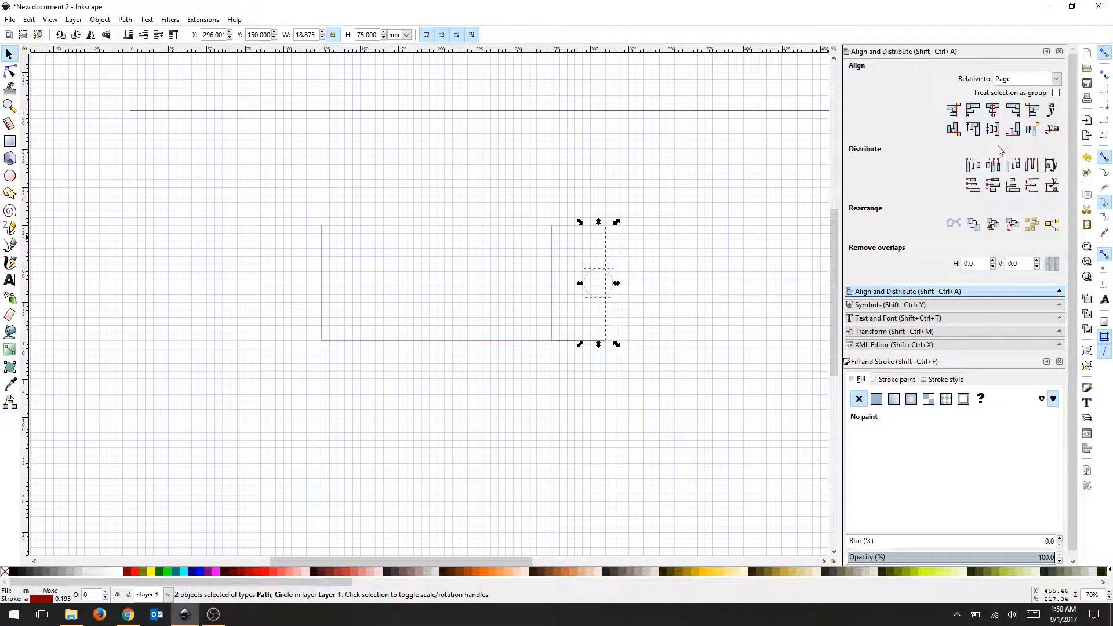
pyautogui.click(994, 109)
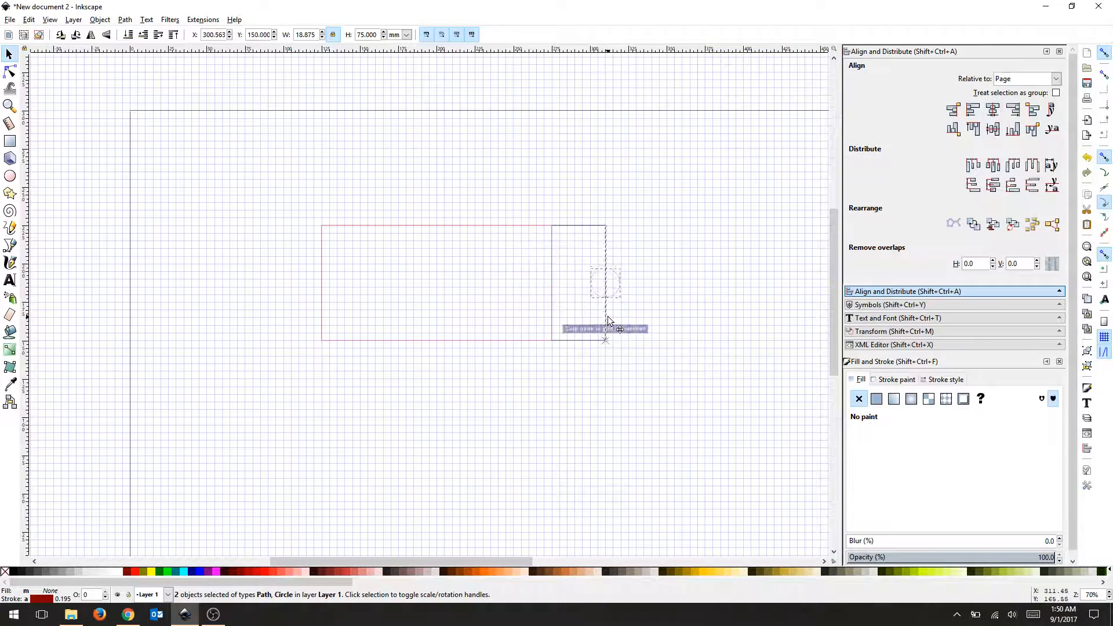
pyautogui.click(748, 384)
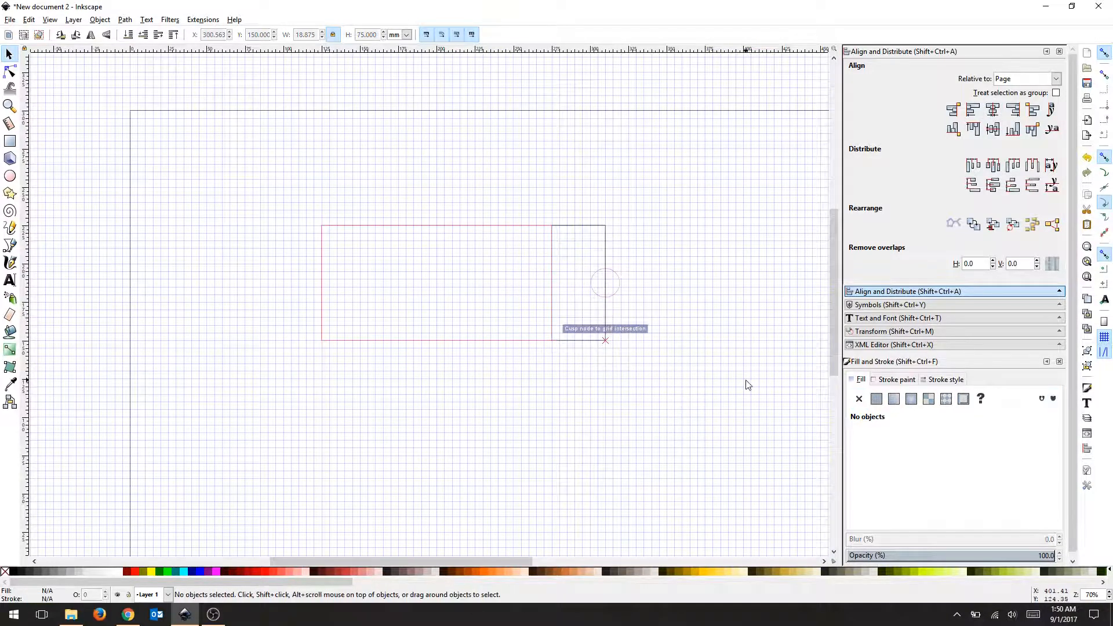
pyautogui.moveTo(606, 318)
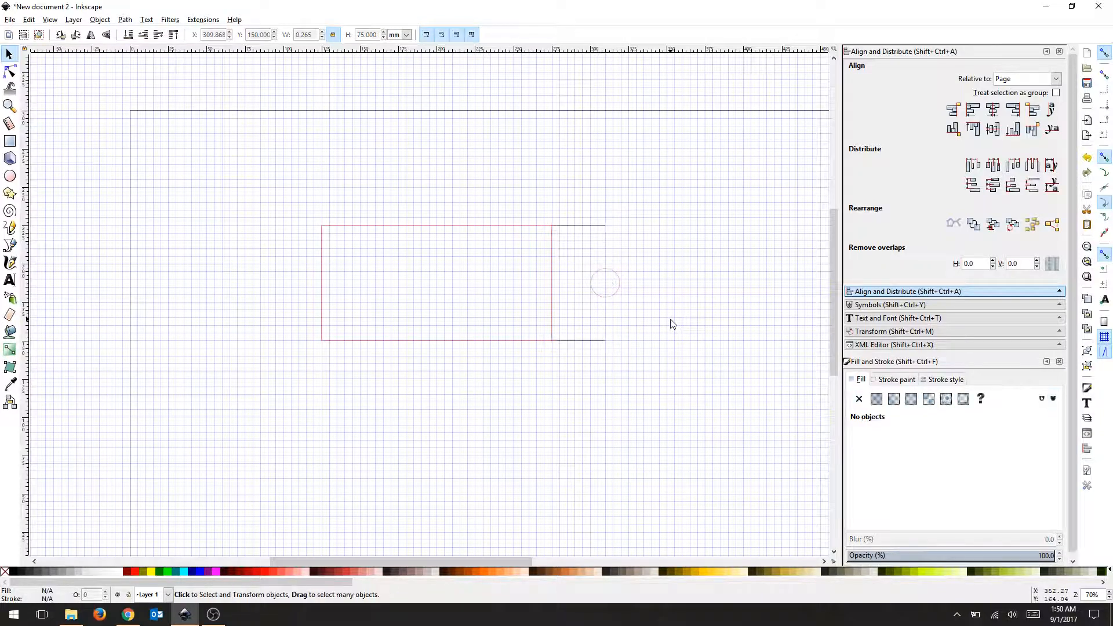
pyautogui.moveTo(90, 89)
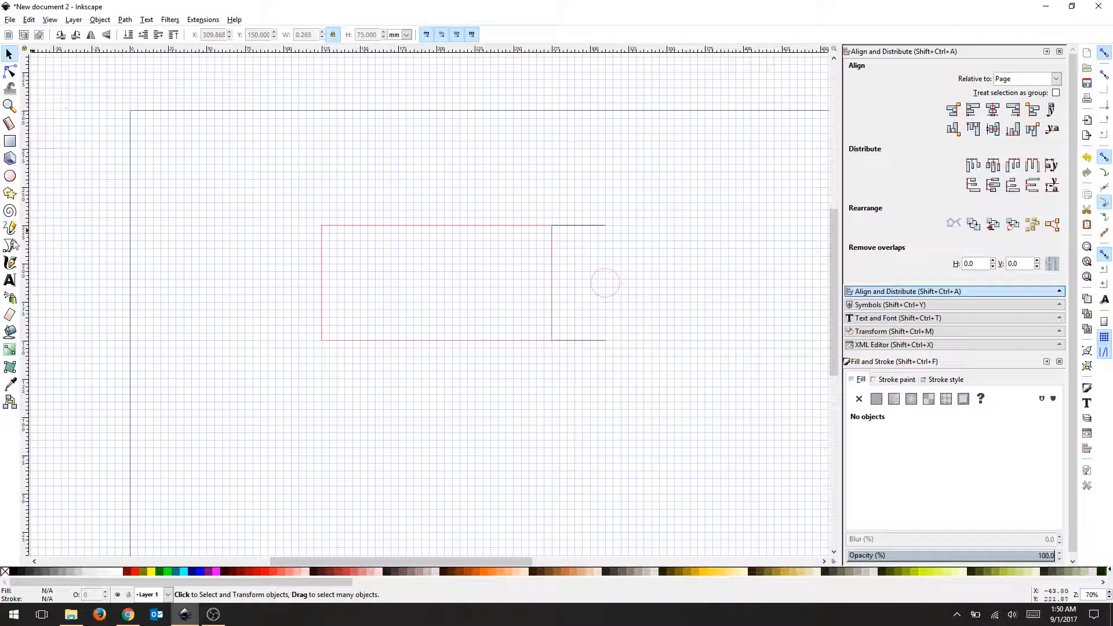
# Step: Draw a curved end from the box's top-right to bottom-right corner around the circle
pyautogui.click(10, 244)
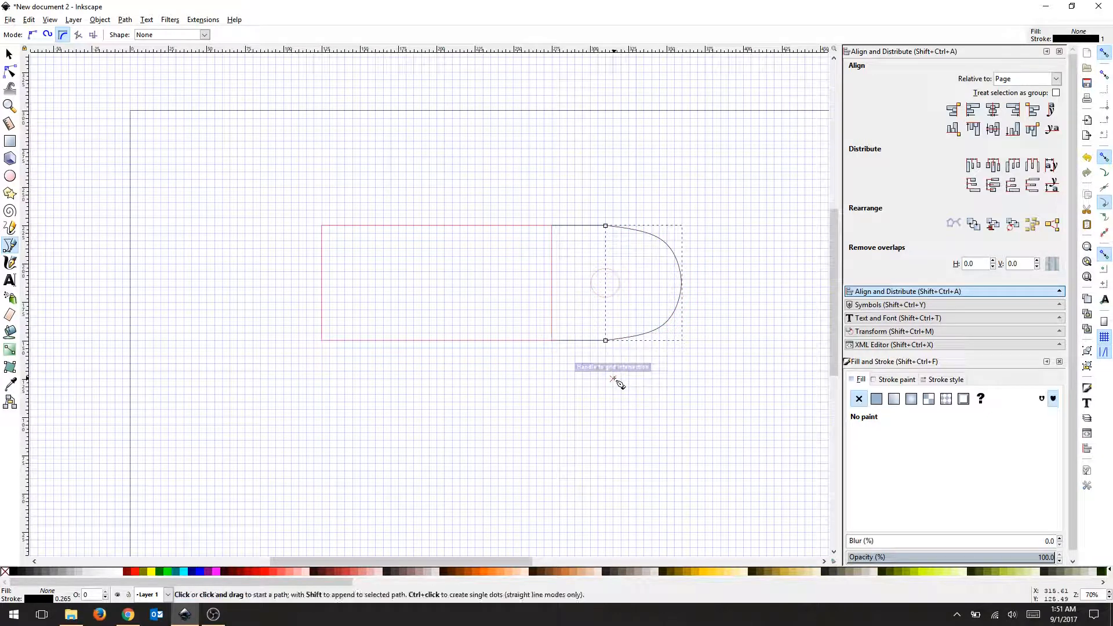
pyautogui.moveTo(639, 292)
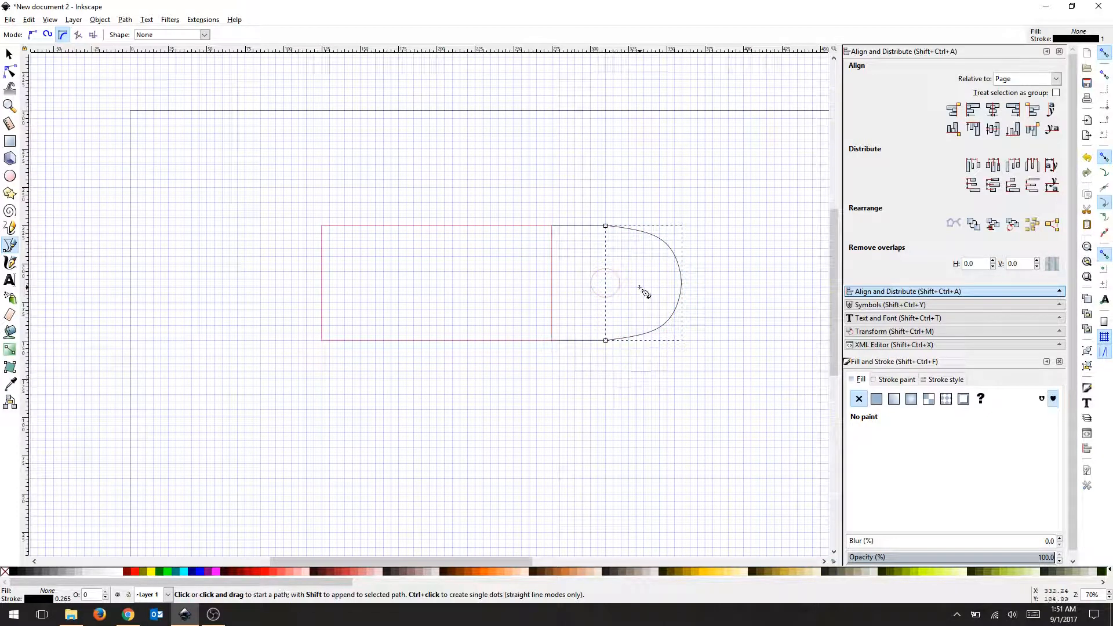
pyautogui.click(11, 55)
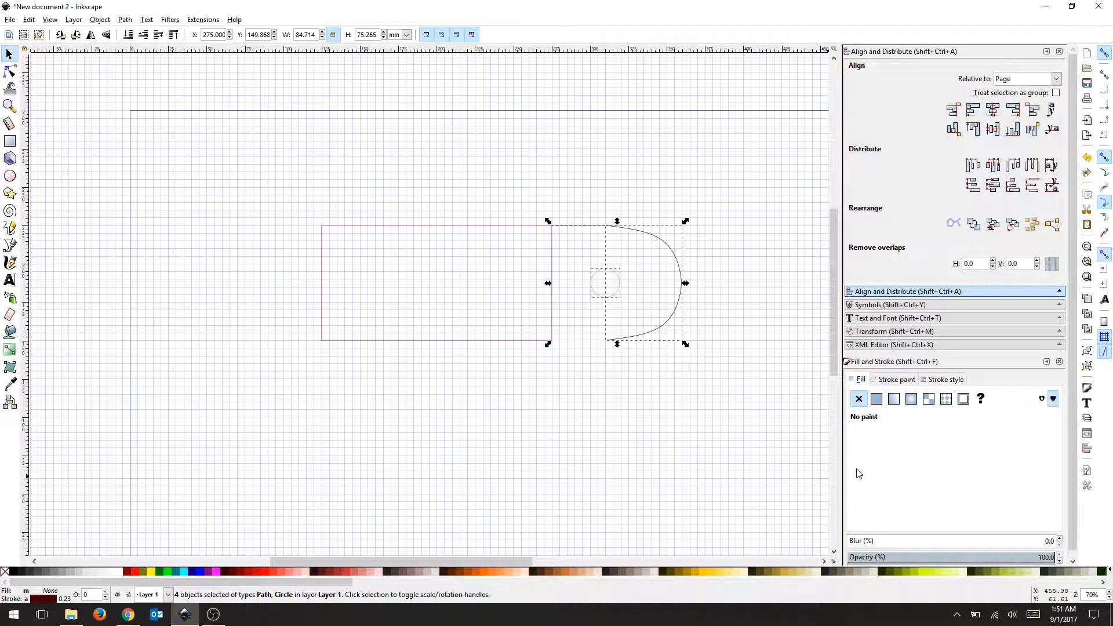
# Step: Give the box lines, curved end and circle a flat red stroke, then reselect them
pyautogui.click(876, 397)
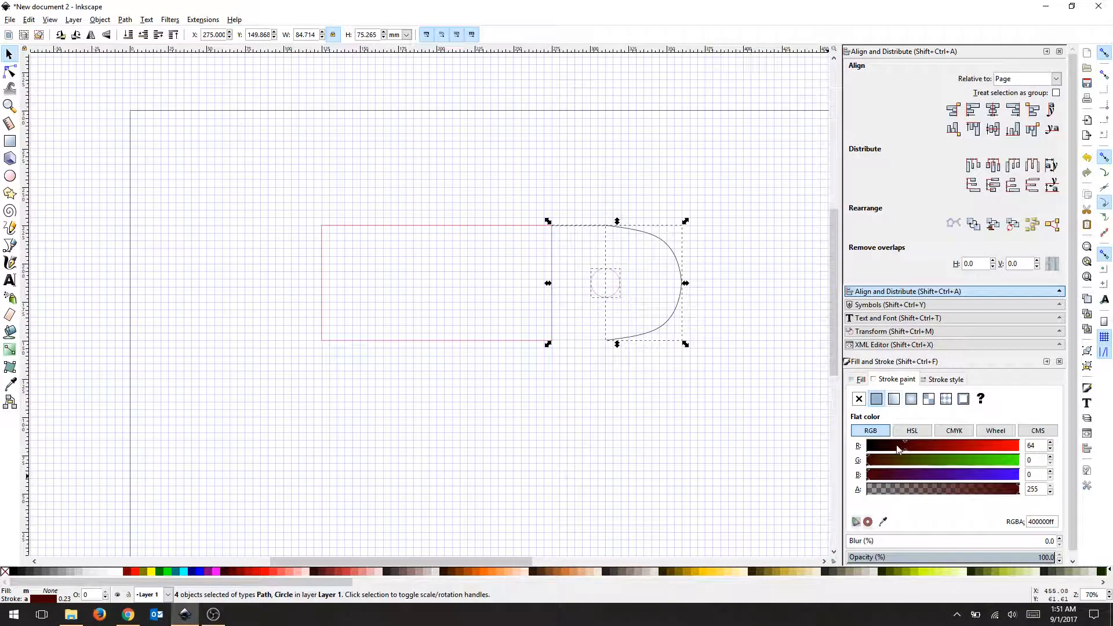
pyautogui.click(945, 379)
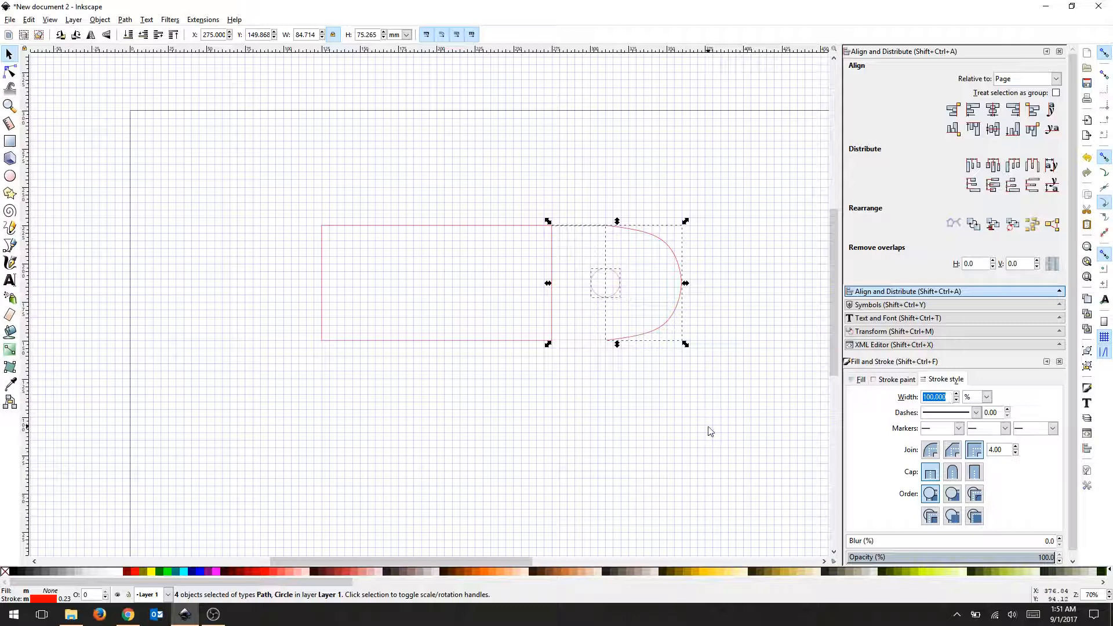
pyautogui.click(672, 355)
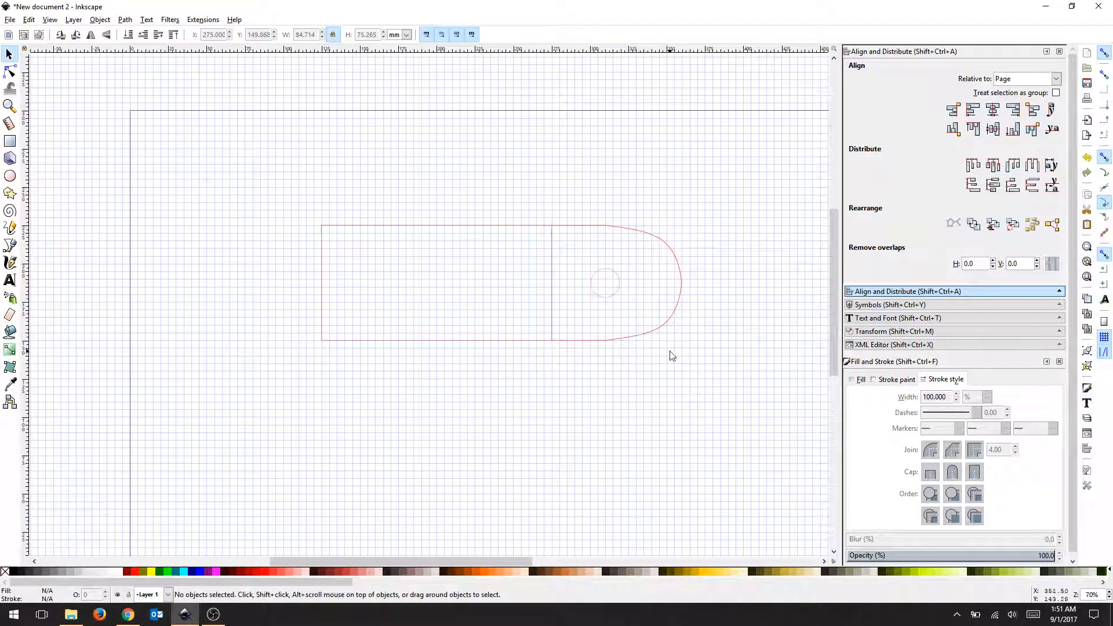
pyautogui.click(642, 284)
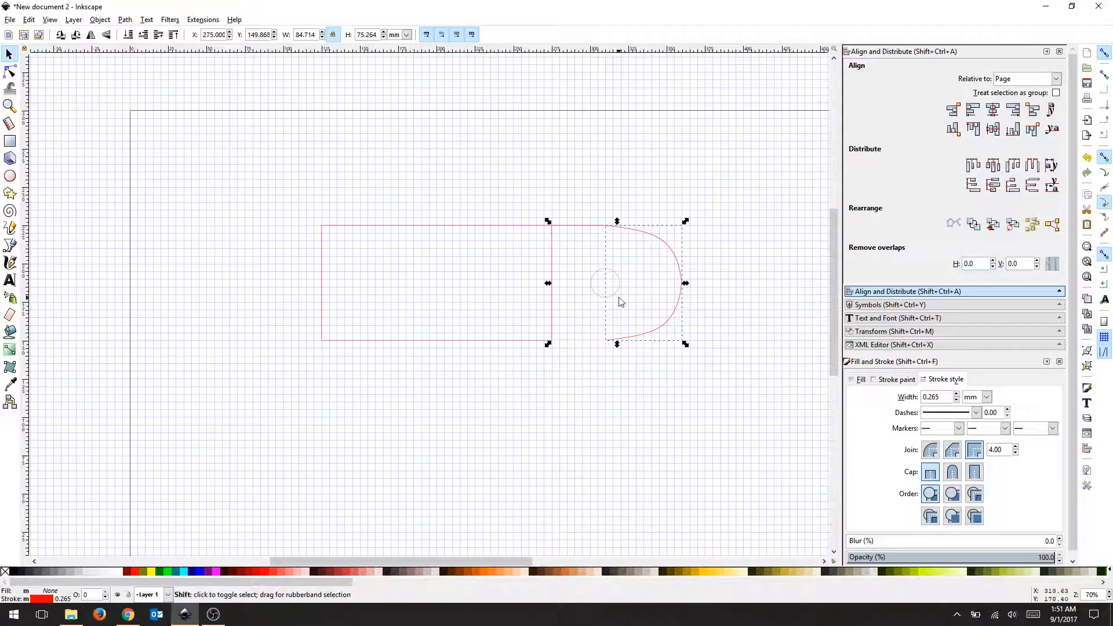
pyautogui.click(985, 396)
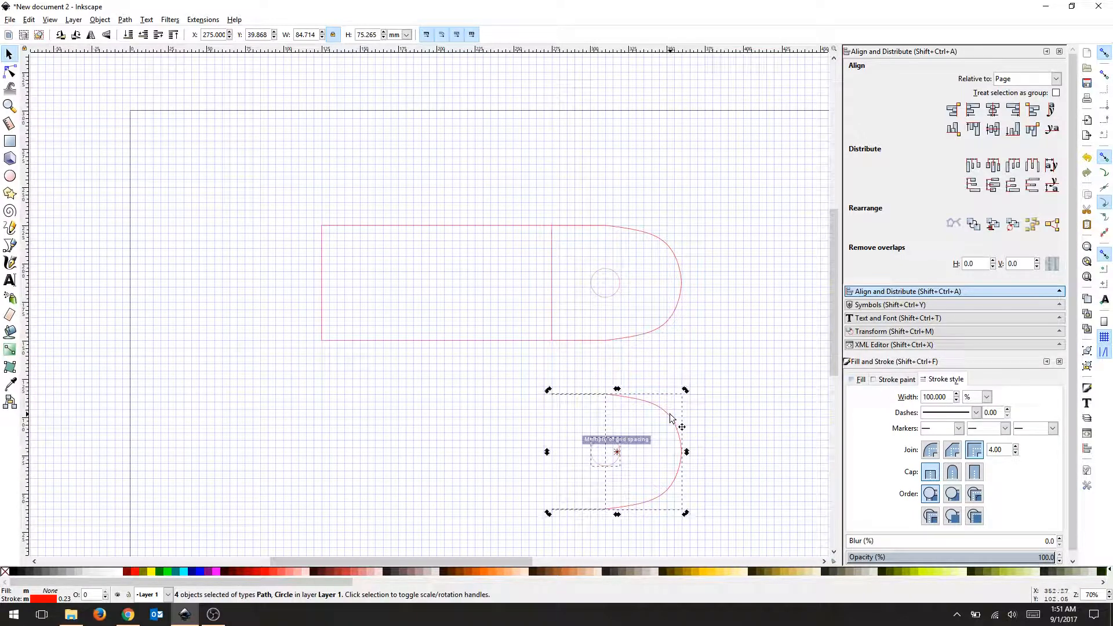
# Step: Snap the copied end cap with its hole onto the panel's left end
pyautogui.click(616, 452)
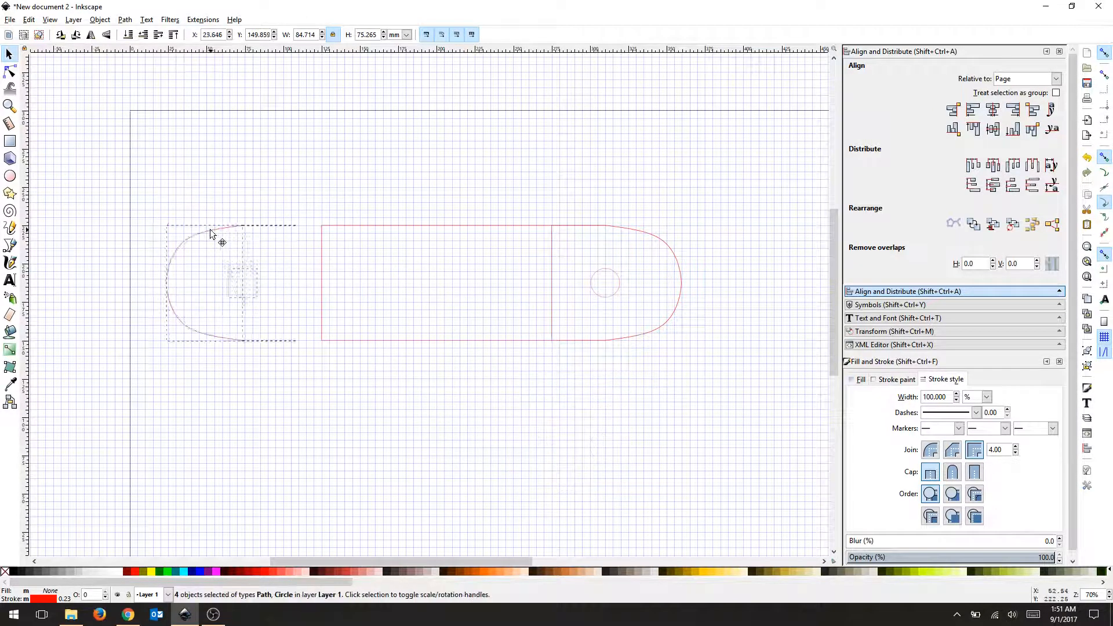
pyautogui.moveTo(211, 234); pyautogui.dragTo(238, 233)
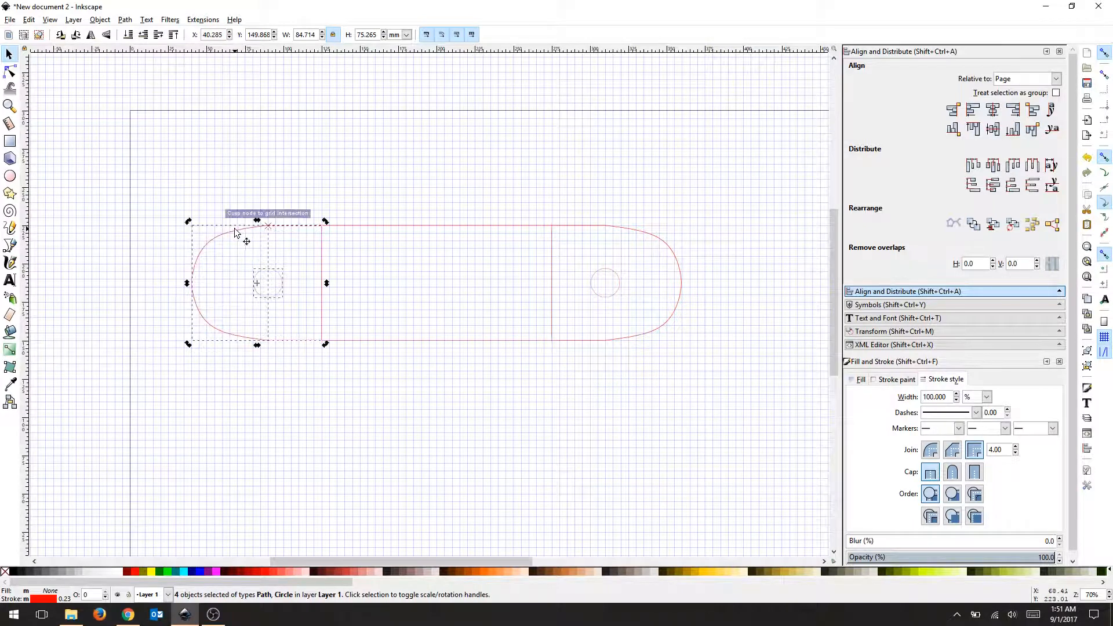
pyautogui.click(357, 197)
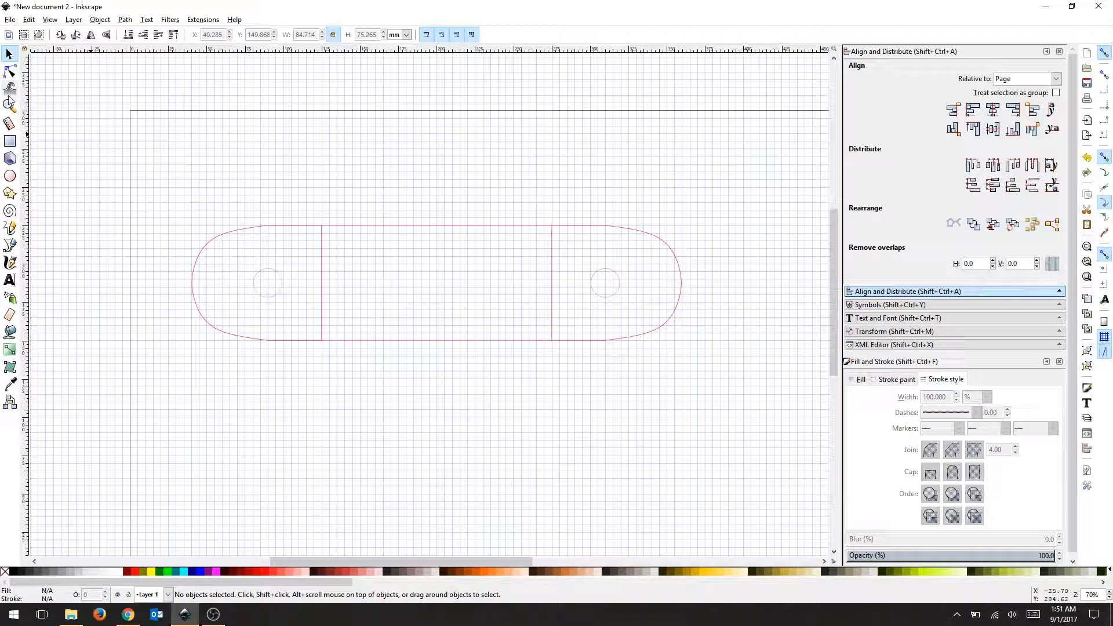
pyautogui.click(10, 244)
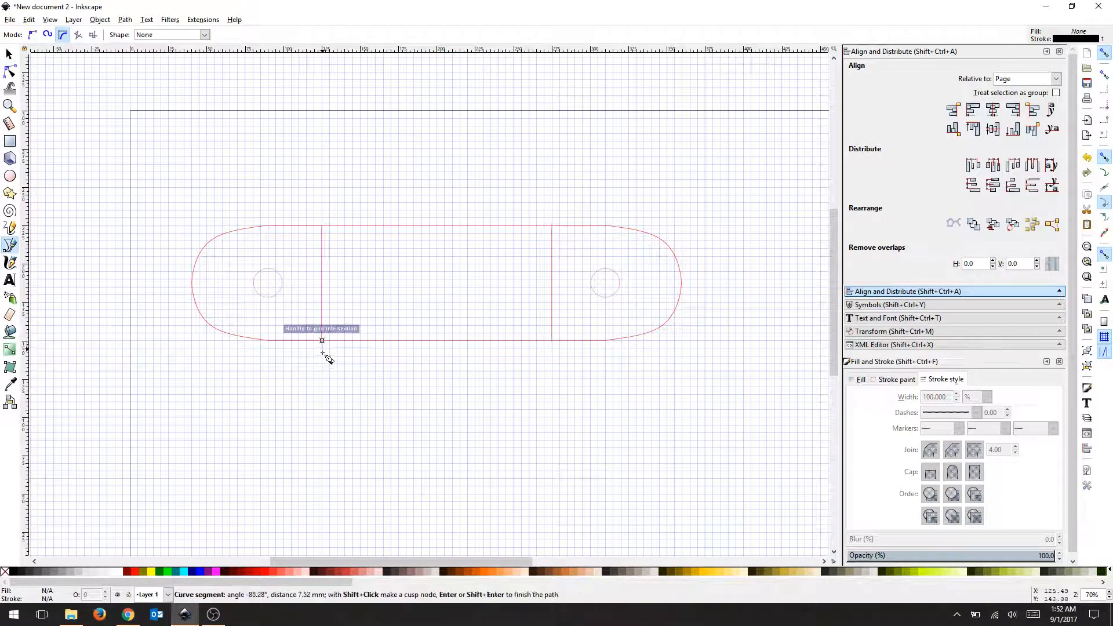
pyautogui.moveTo(321, 362)
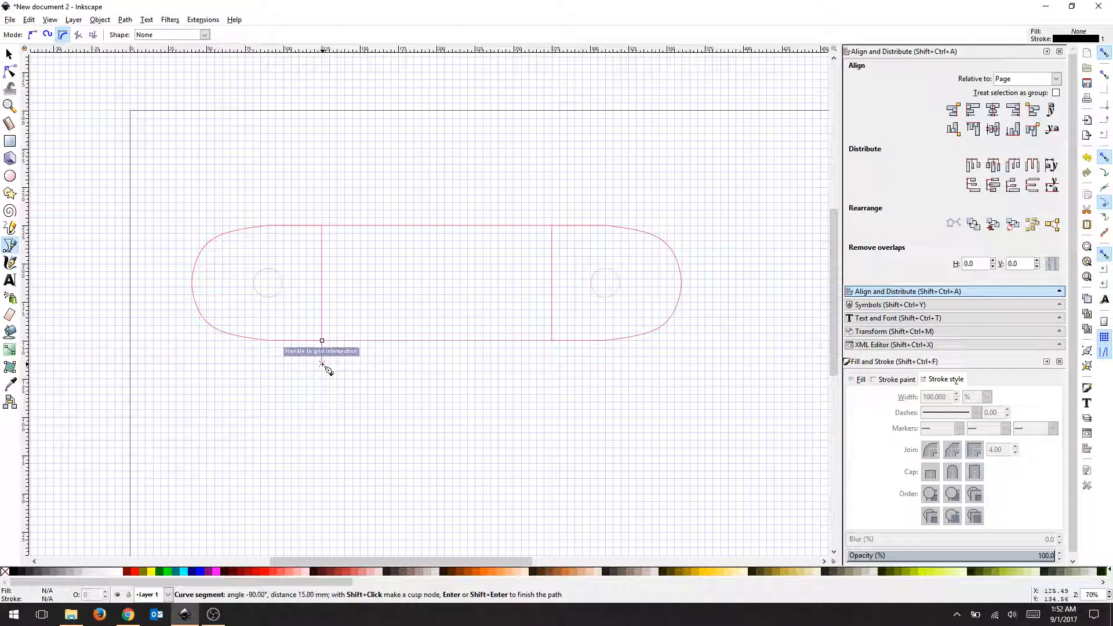
pyautogui.moveTo(325, 374)
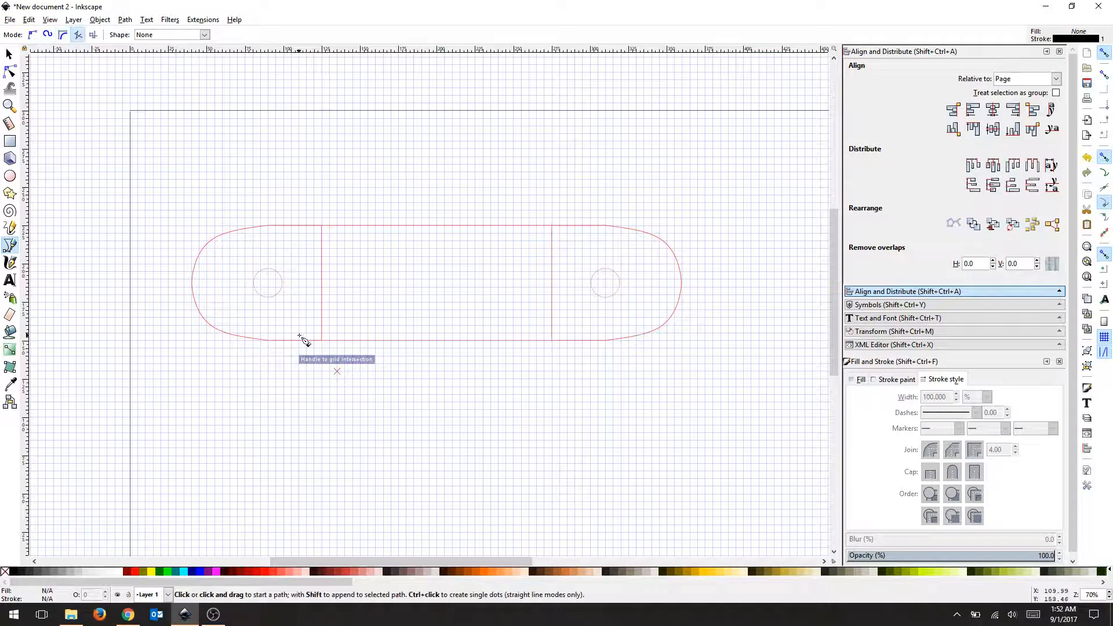
# Step: Draw Bezier lines down from both dividers and start the curved bottom edge joining them
pyautogui.click(321, 340)
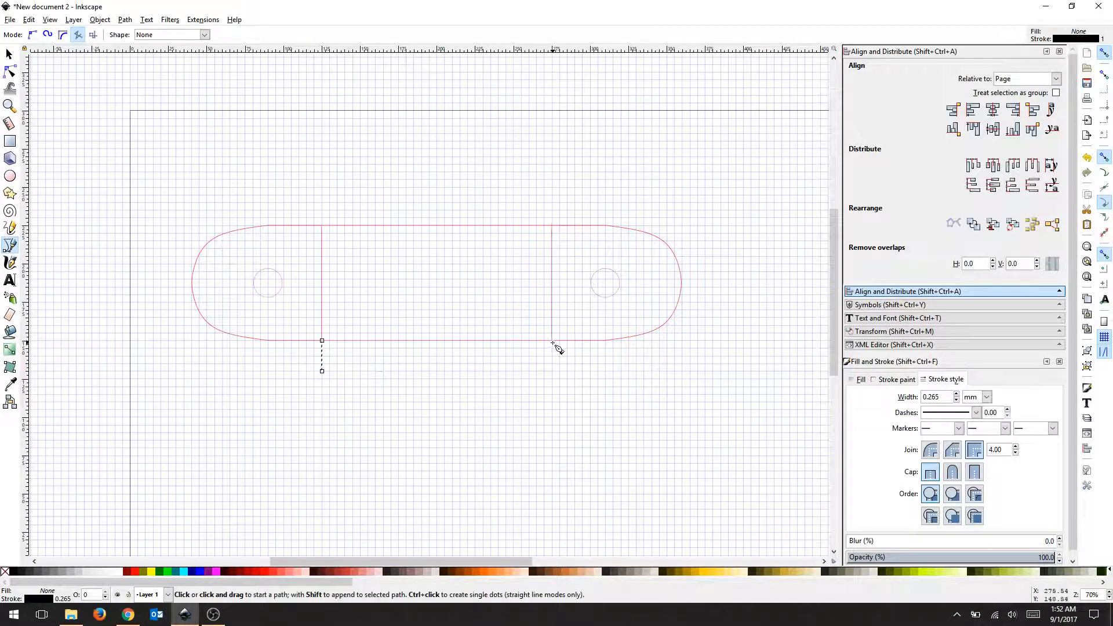
pyautogui.click(552, 341)
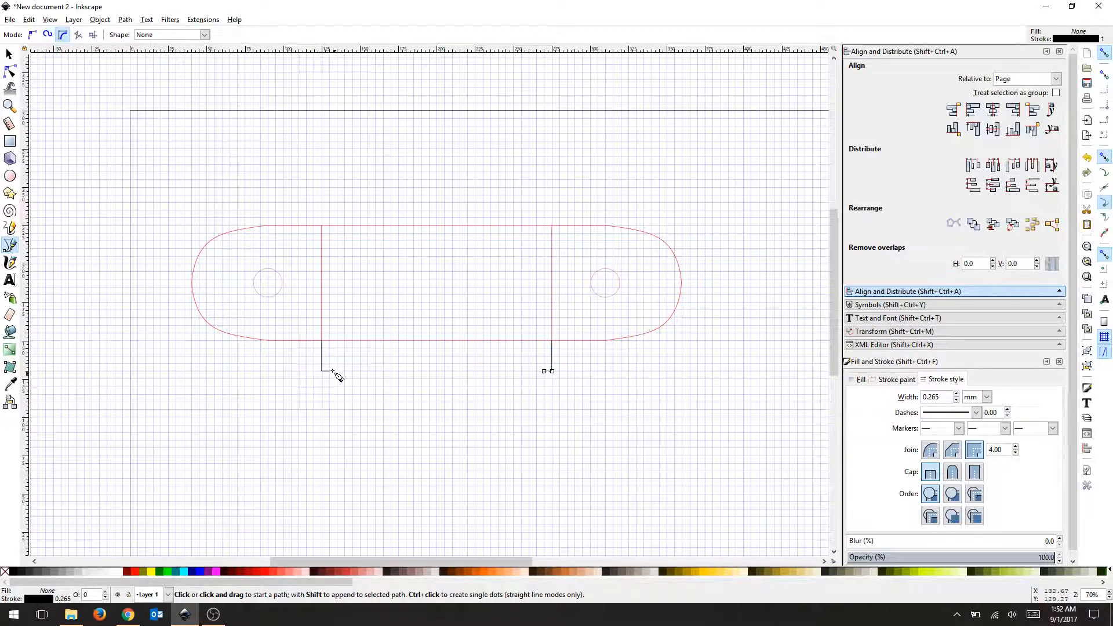
pyautogui.click(328, 371)
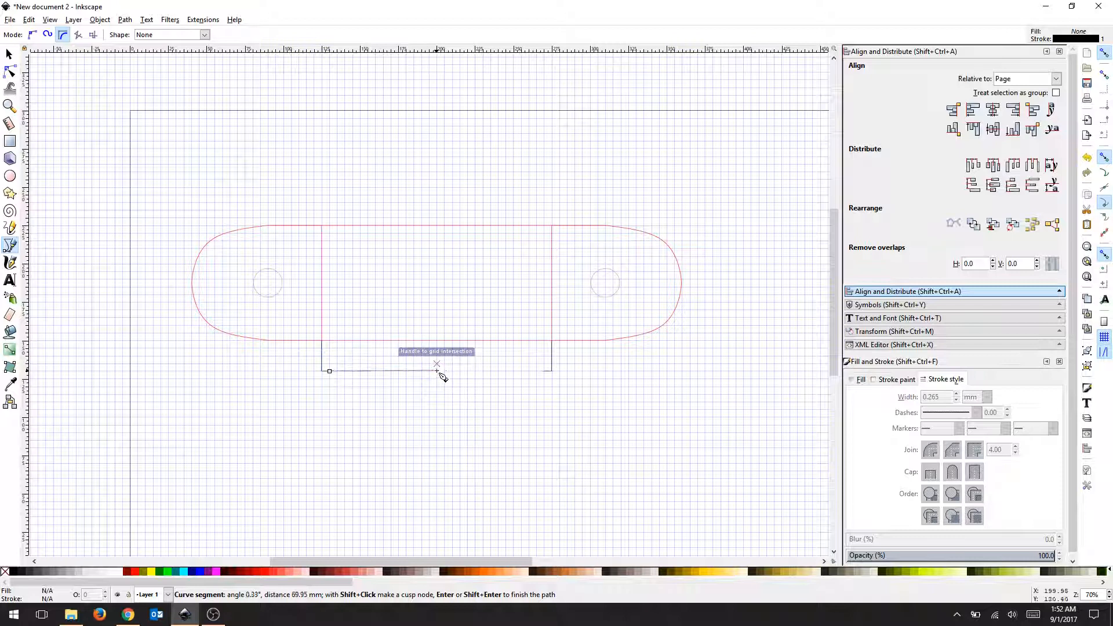
pyautogui.moveTo(443, 374)
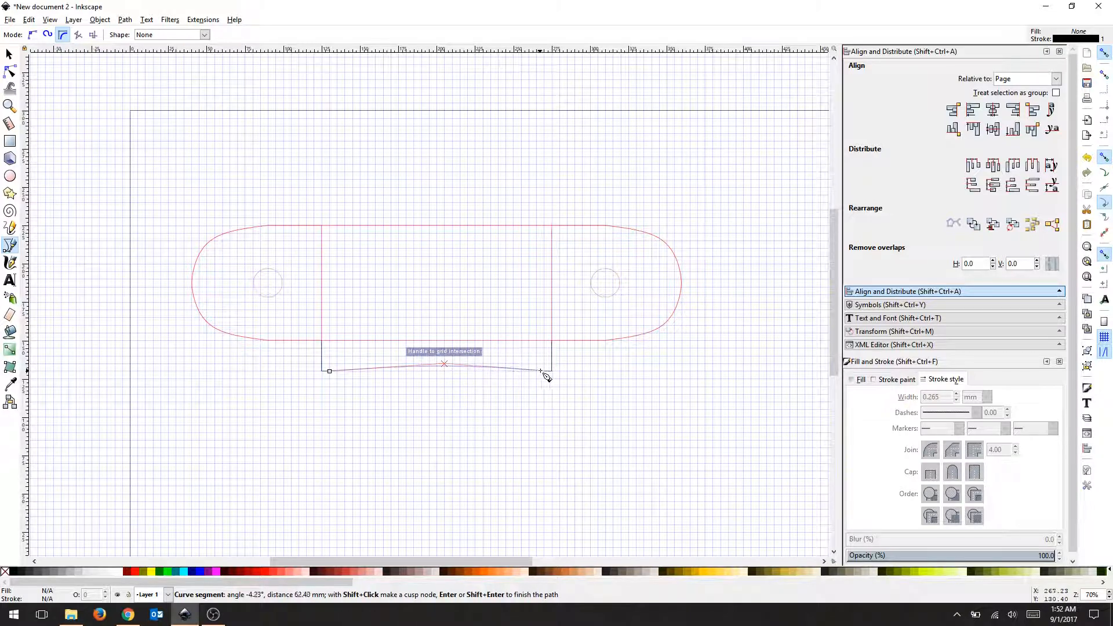
pyautogui.moveTo(545, 375)
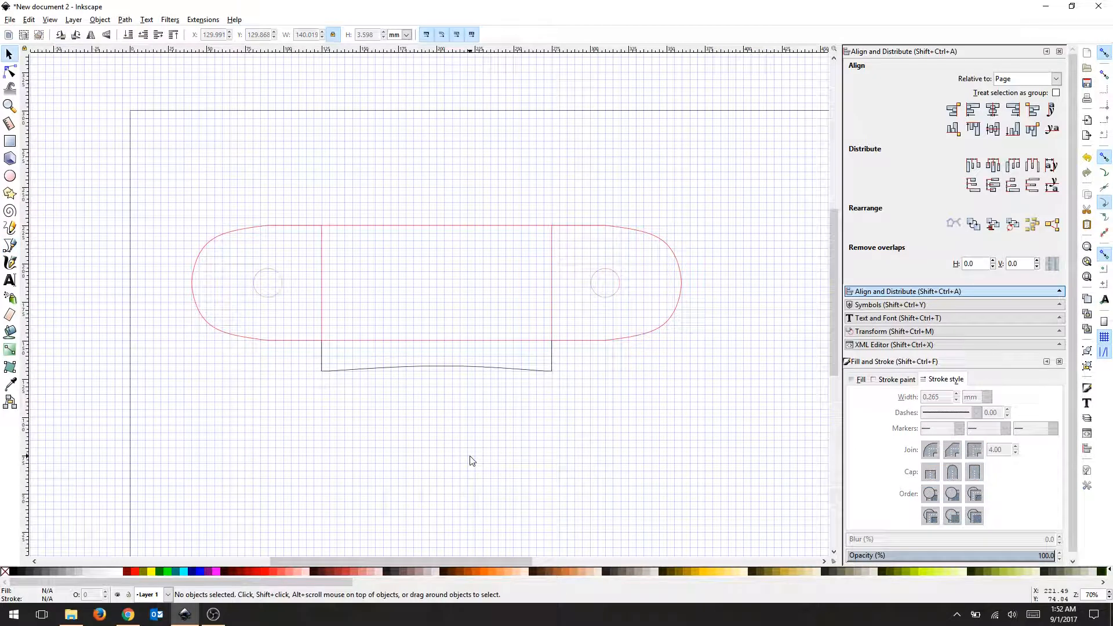
pyautogui.moveTo(421, 305)
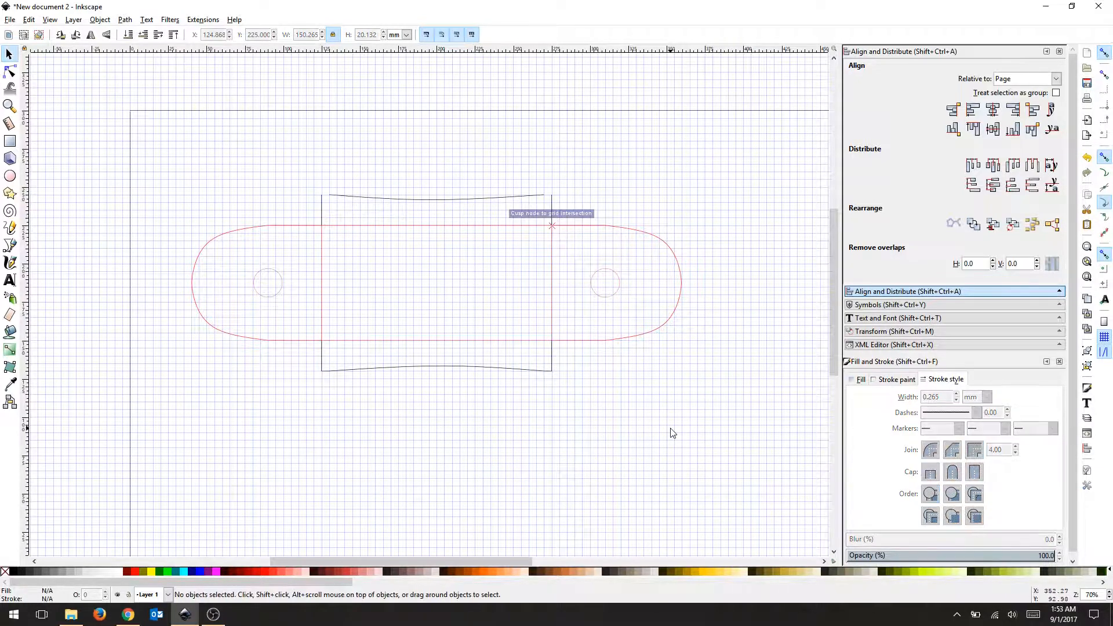
pyautogui.moveTo(338, 239)
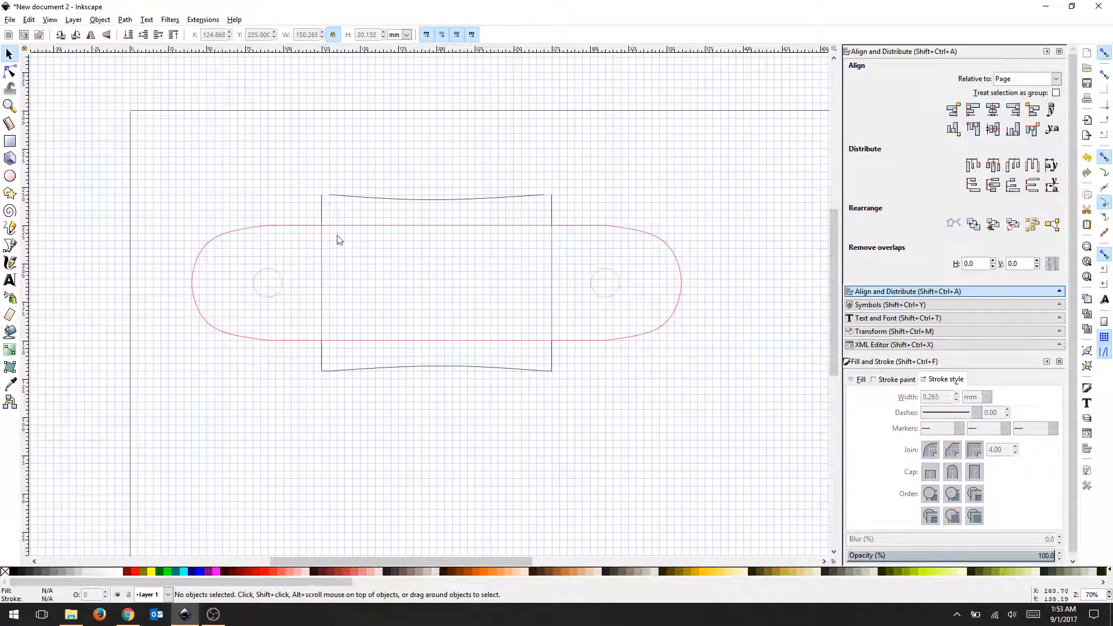
# Step: Draw the straight side lines joining the curved top edge to the panel with the Bezier tool
pyautogui.click(10, 244)
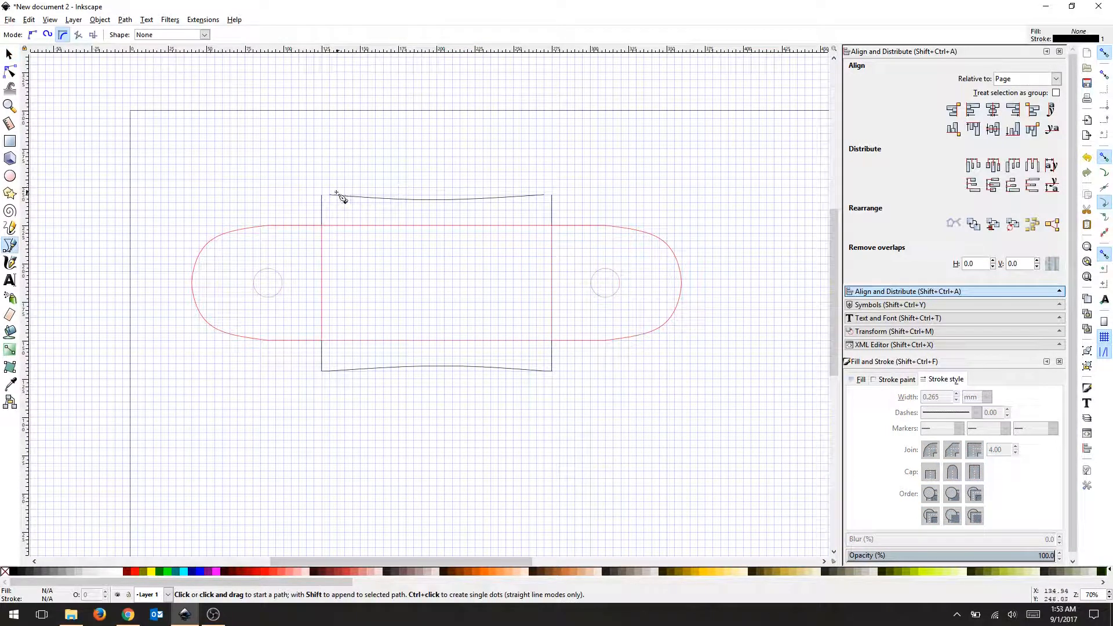
pyautogui.click(321, 196)
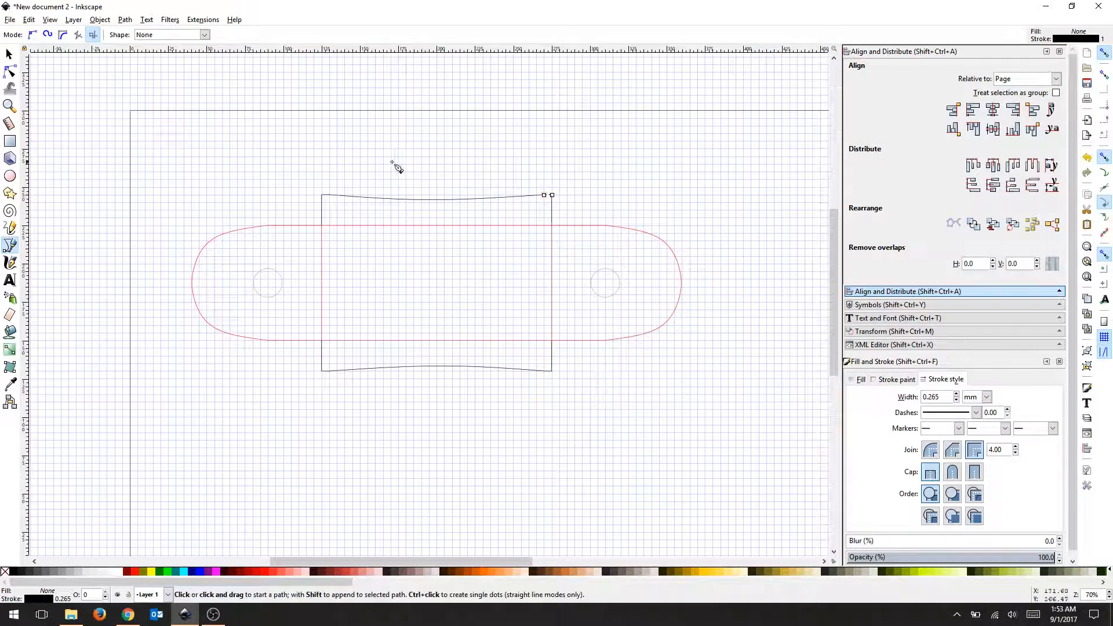
pyautogui.click(11, 55)
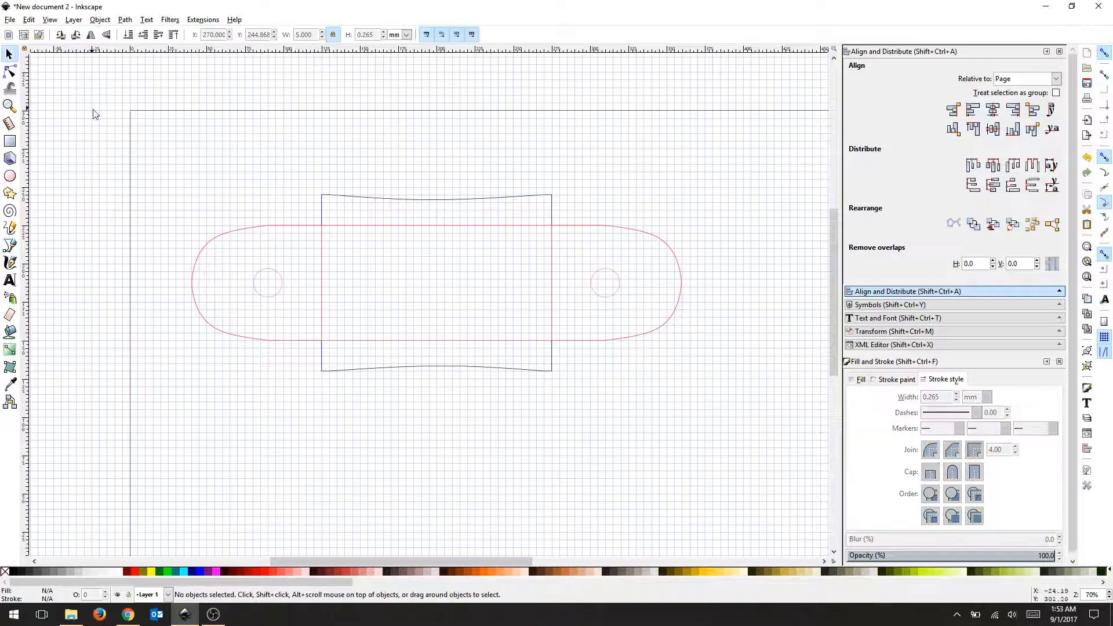
# Step: Select everything and set the stroke to red ff0000ff, 0.2 mm wide
pyautogui.press('ctrl+a')
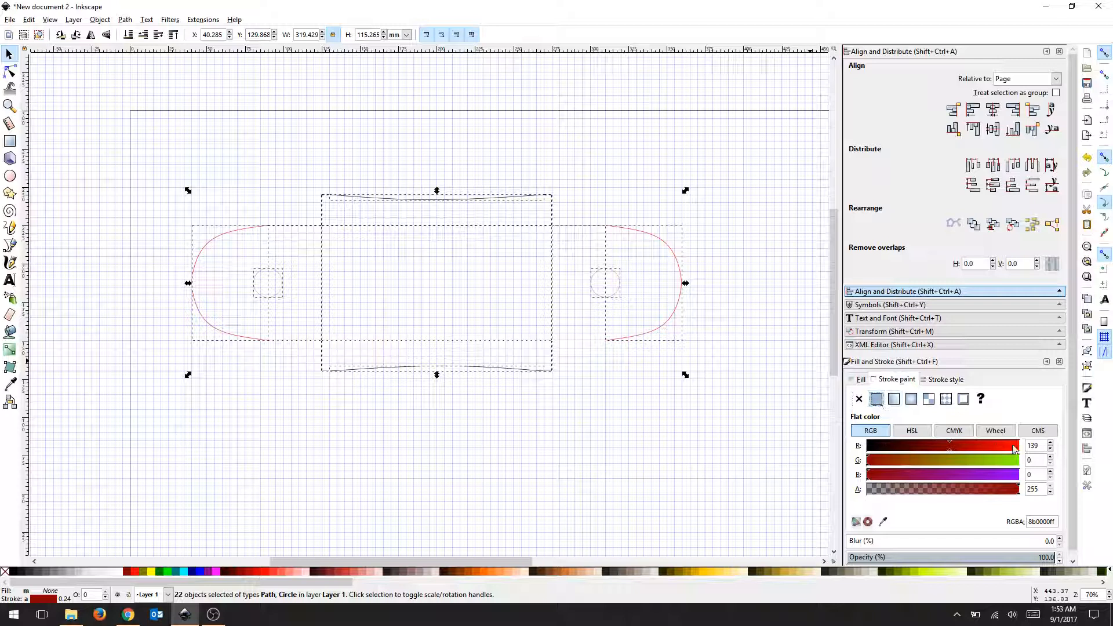
pyautogui.click(1015, 445)
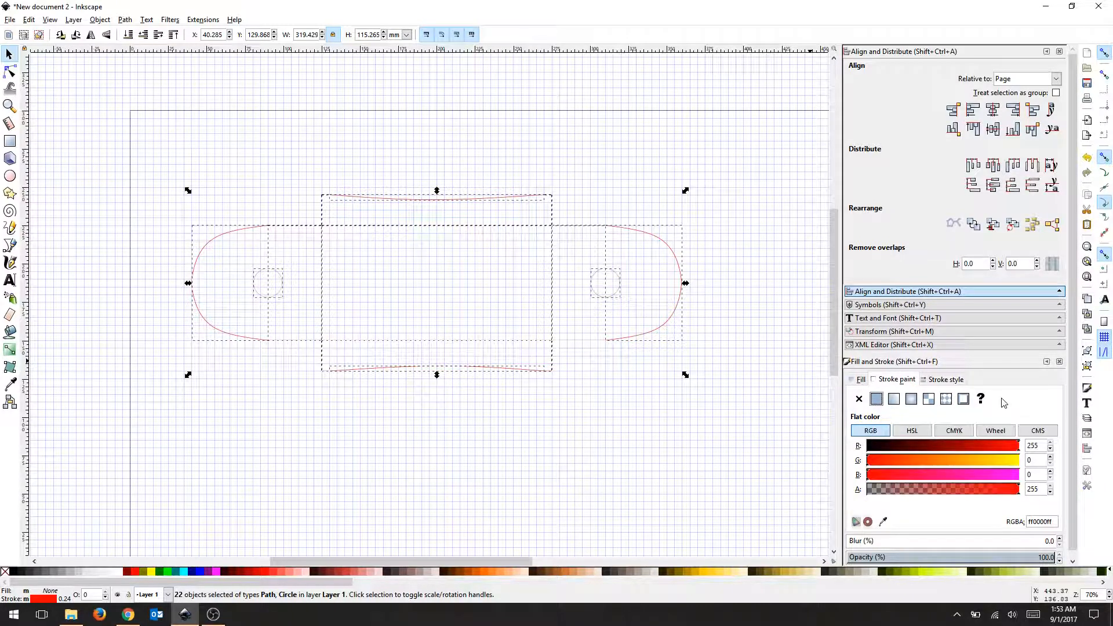
pyautogui.click(945, 379)
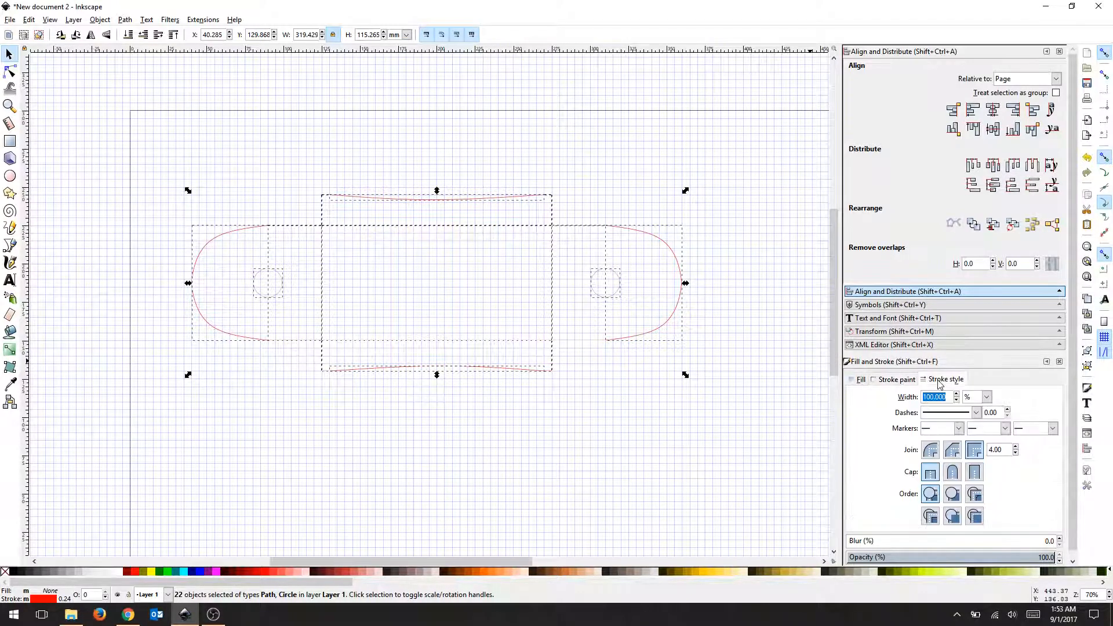
pyautogui.click(985, 396)
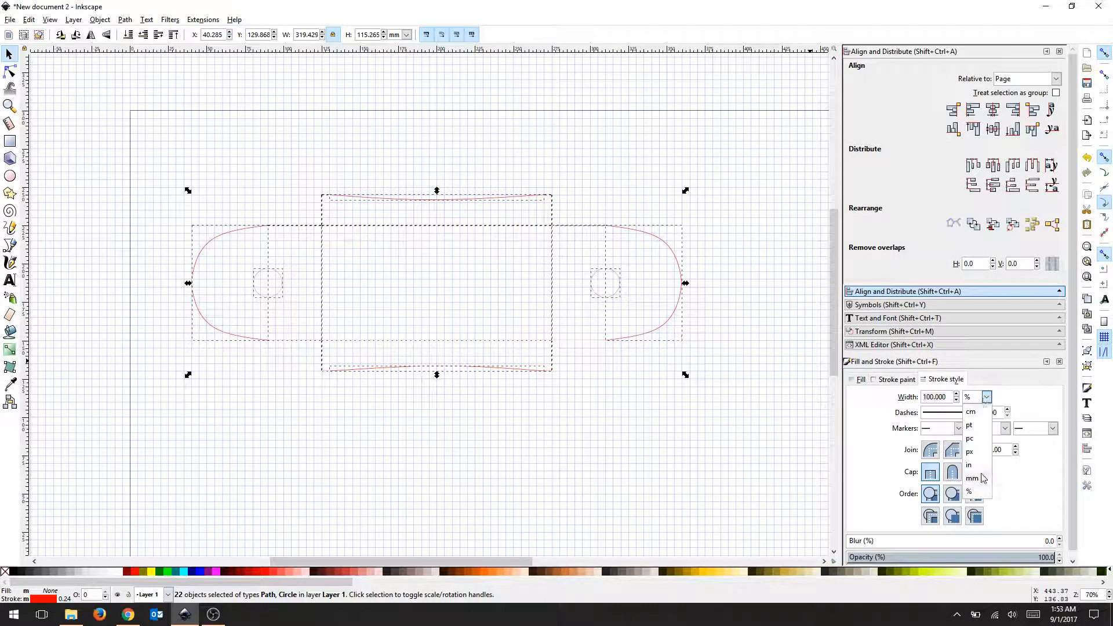
pyautogui.click(972, 478)
pyautogui.write('0.2')
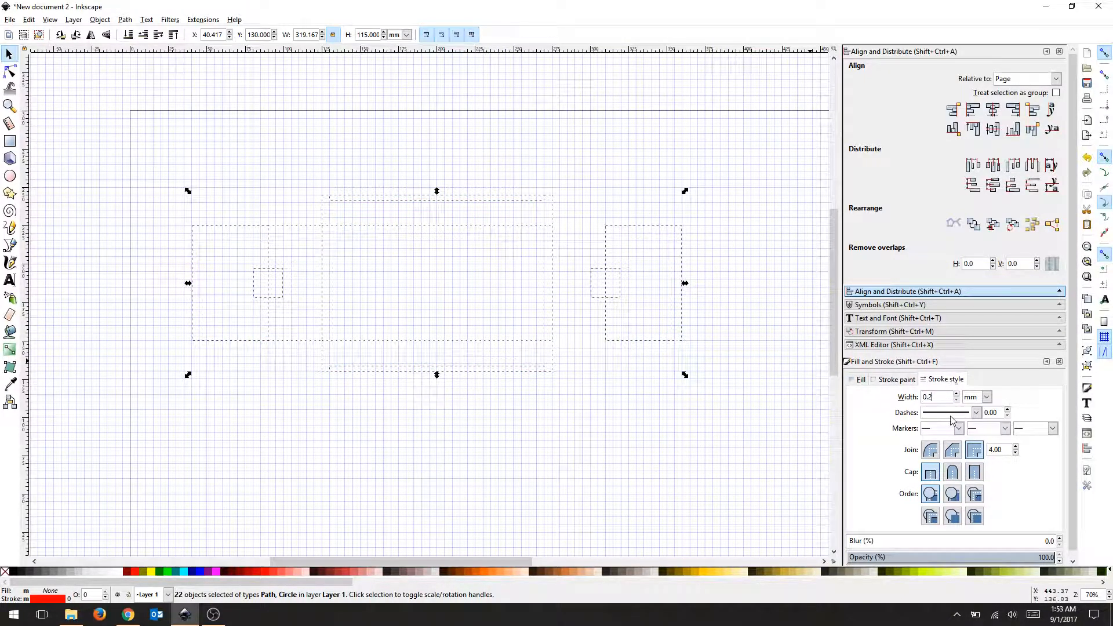
pyautogui.click(473, 411)
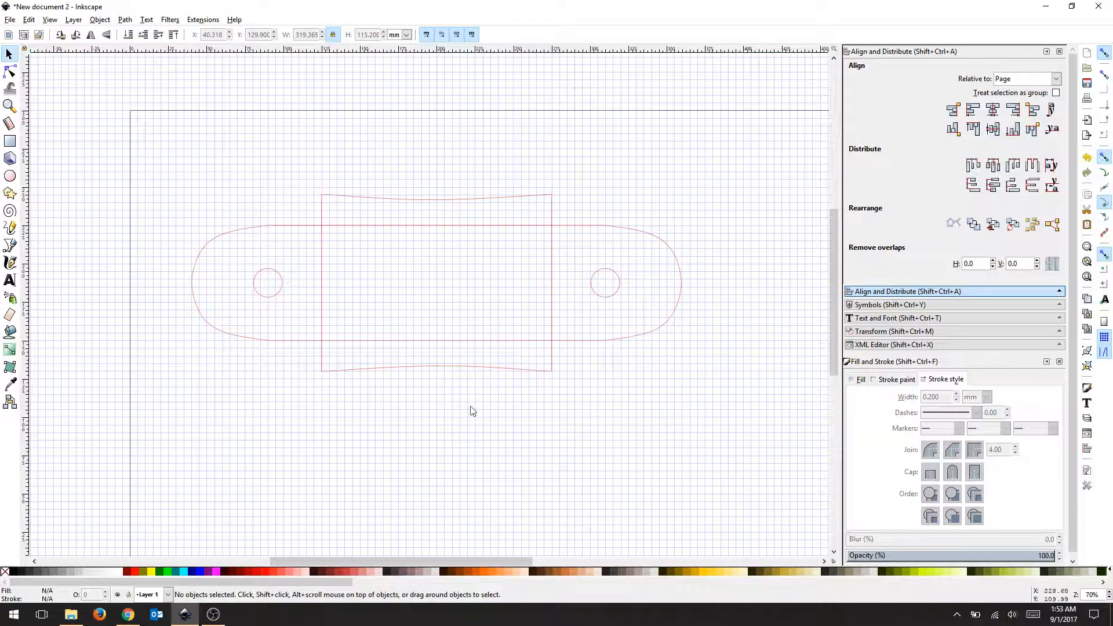
pyautogui.moveTo(263, 161)
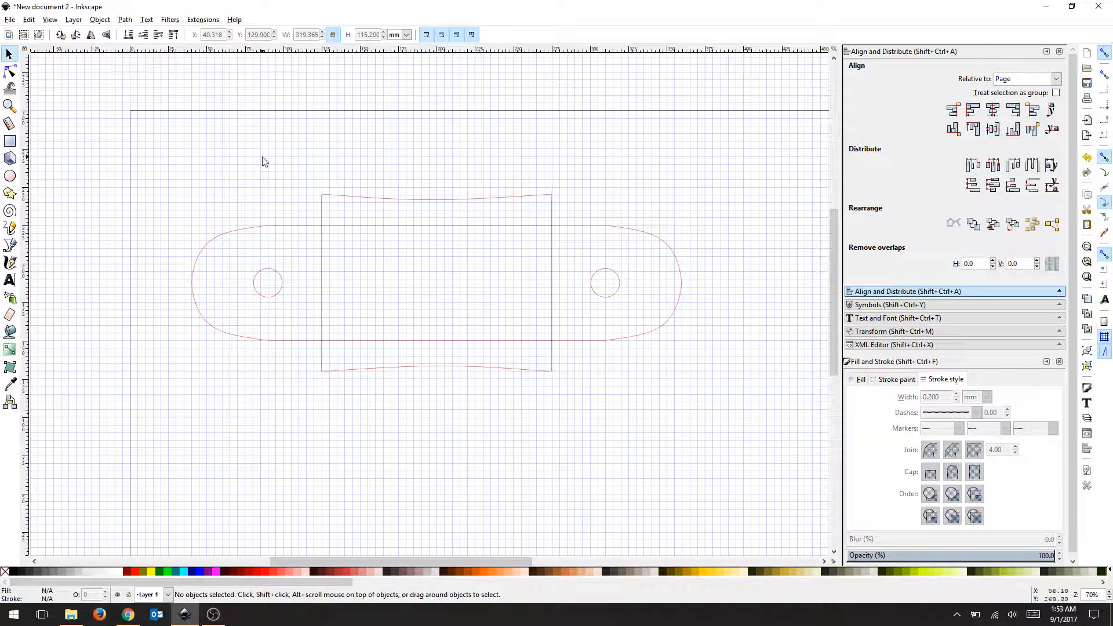
# Step: Bring up the Save As dialog to store the drawing as an Inkscape SVG
pyautogui.click(10, 20)
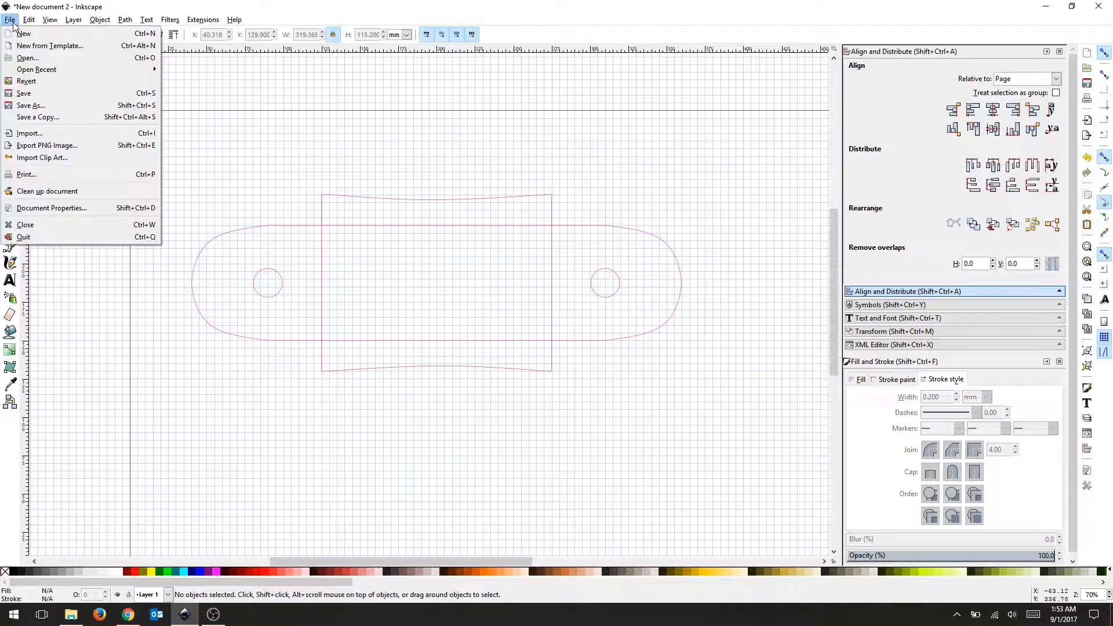
pyautogui.click(81, 148)
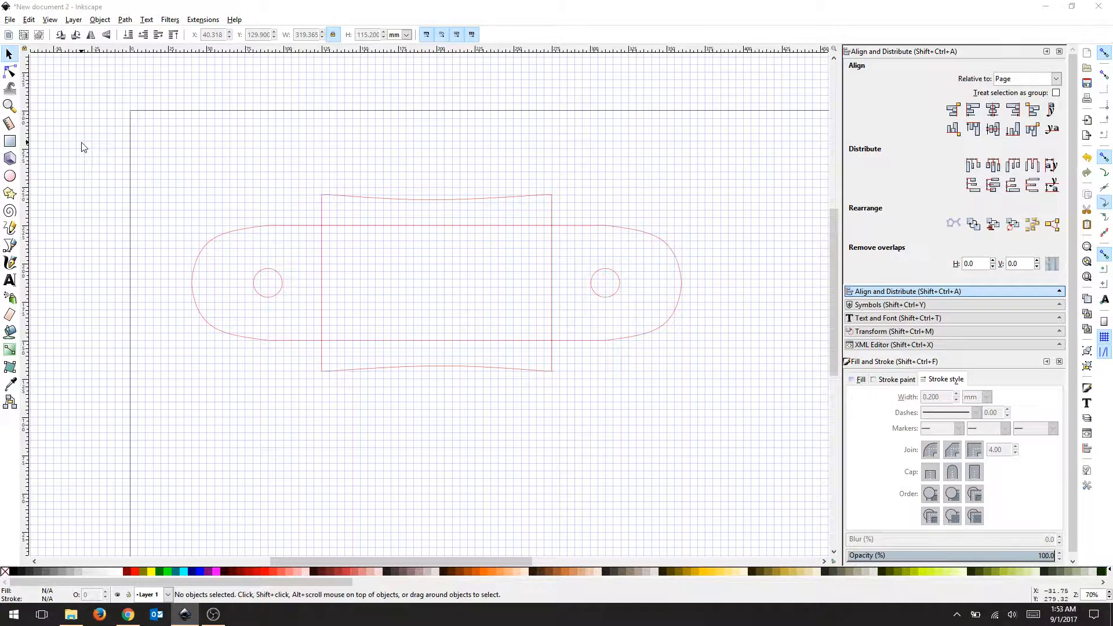
pyautogui.press('ctrl+s')
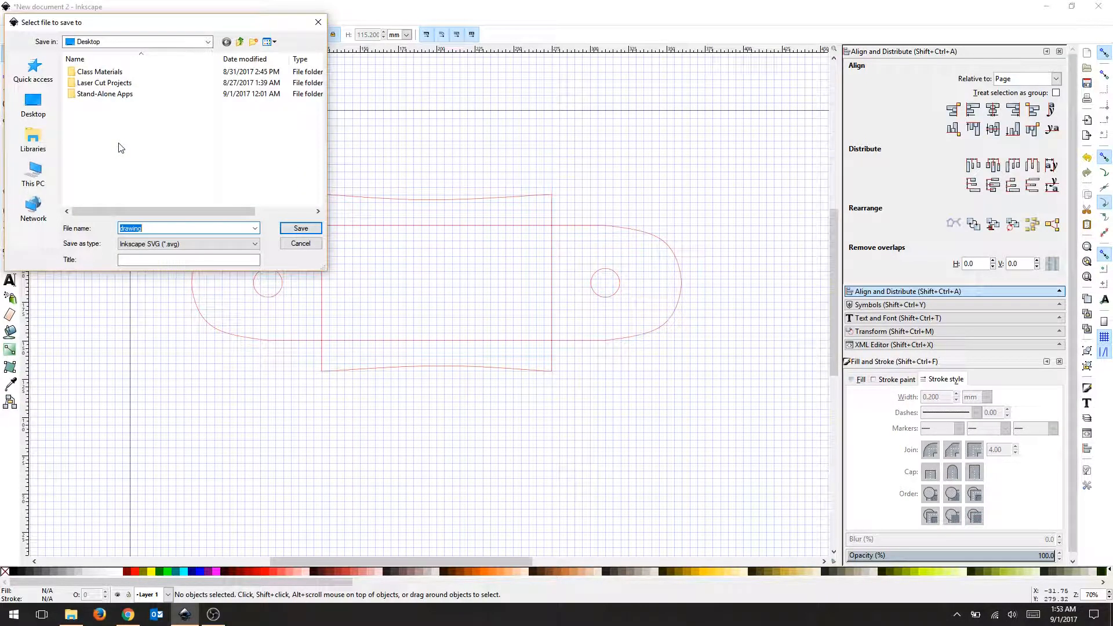